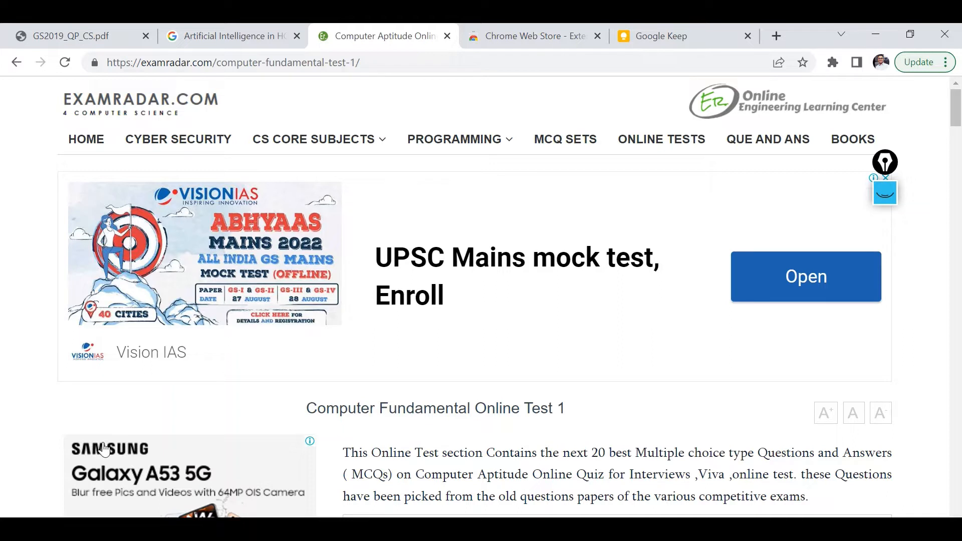
mouse_move(505, 434)
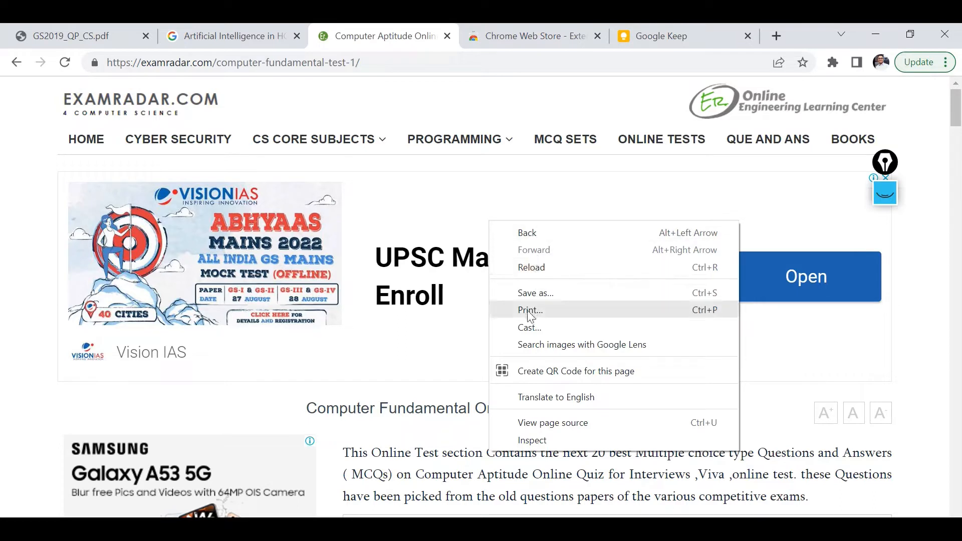
mouse_move(381, 455)
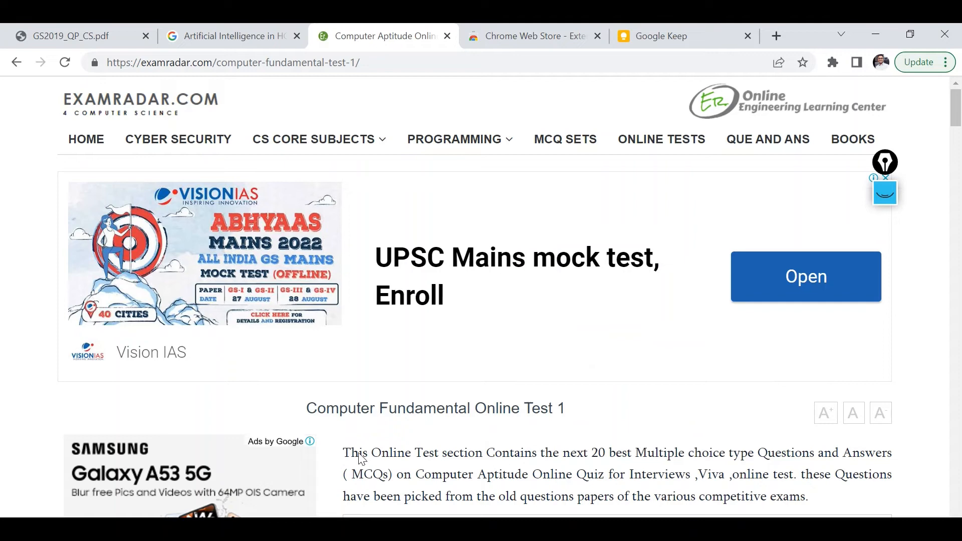
mouse_move(527, 472)
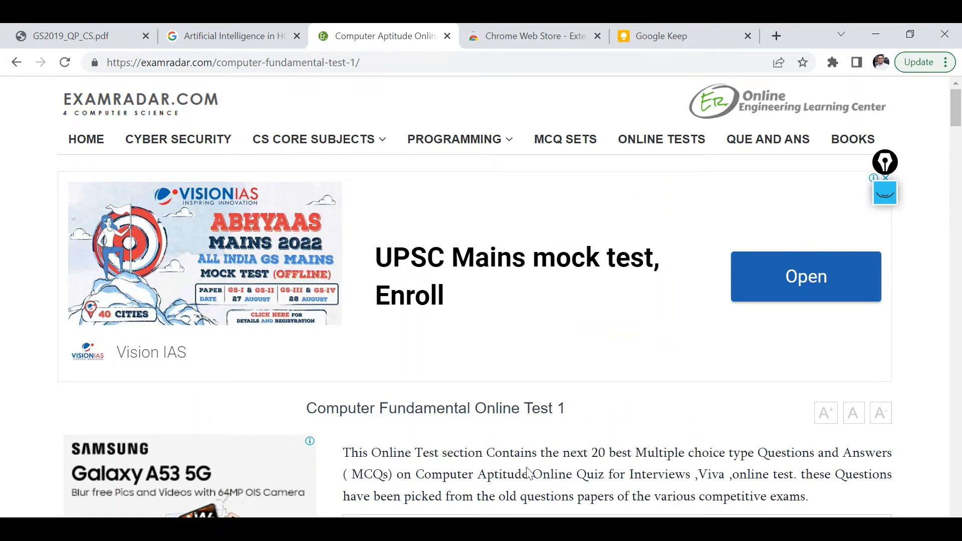
mouse_move(459, 454)
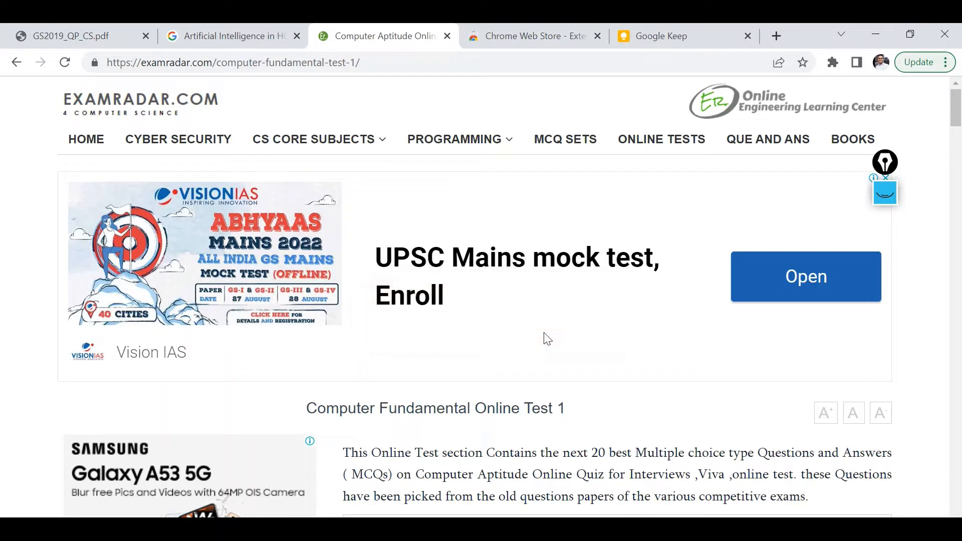
mouse_move(473, 416)
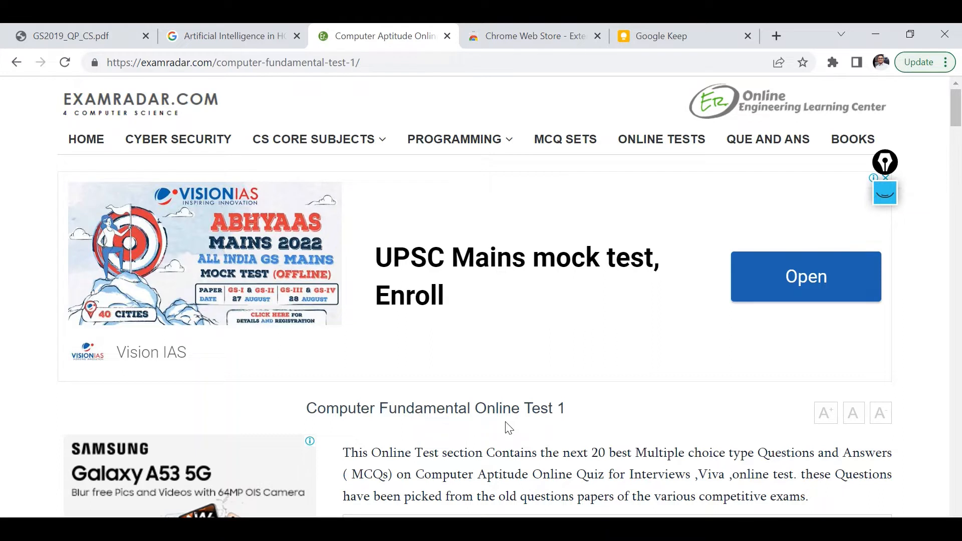
mouse_move(503, 422)
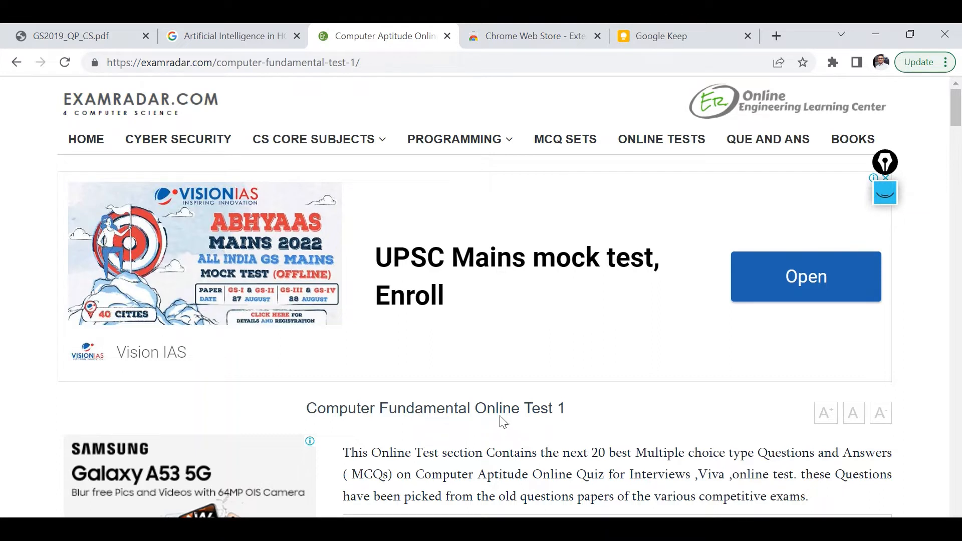
mouse_move(503, 417)
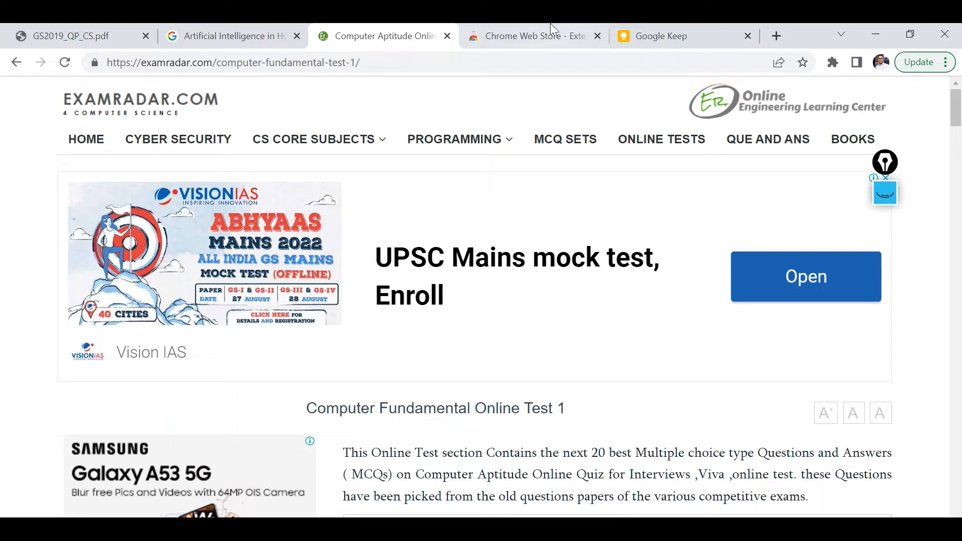
Step: Search the Web Store for 'simple allow copy', open its details, and highlight the 400,000+ users count
click(530, 36)
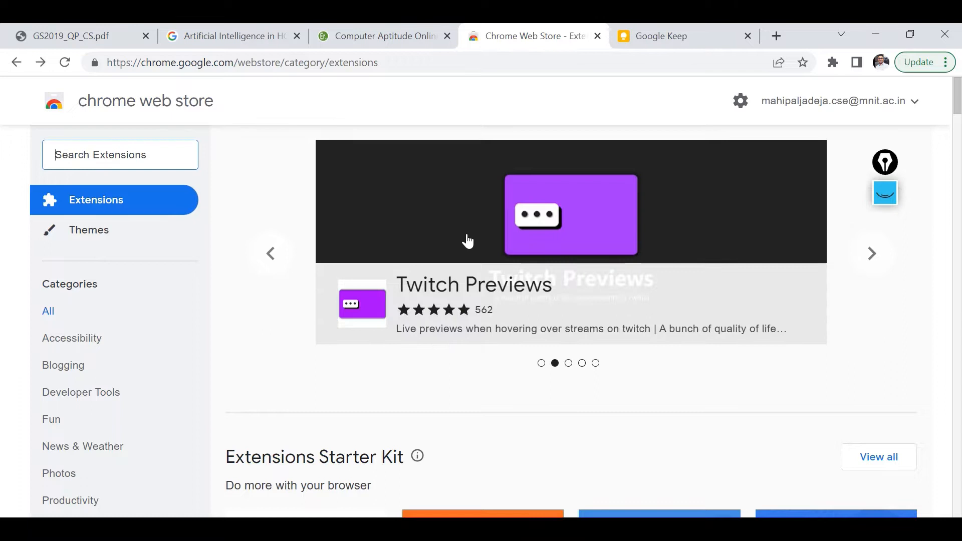
text(simple allow copy)
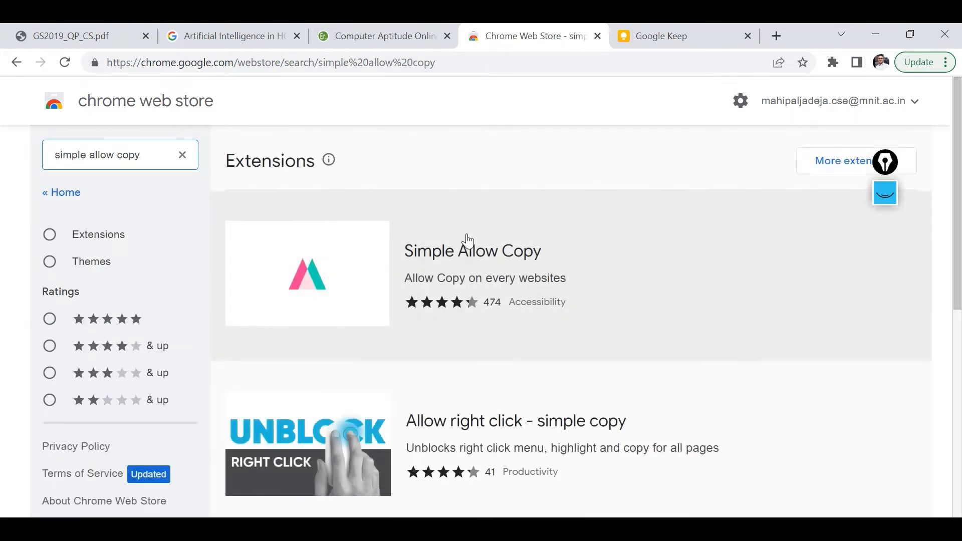
mouse_move(490, 260)
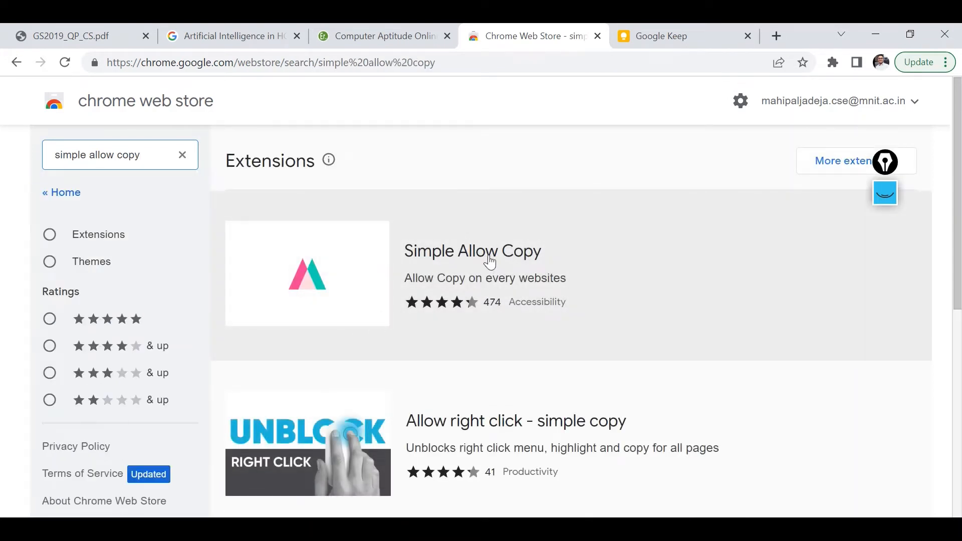
click(472, 251)
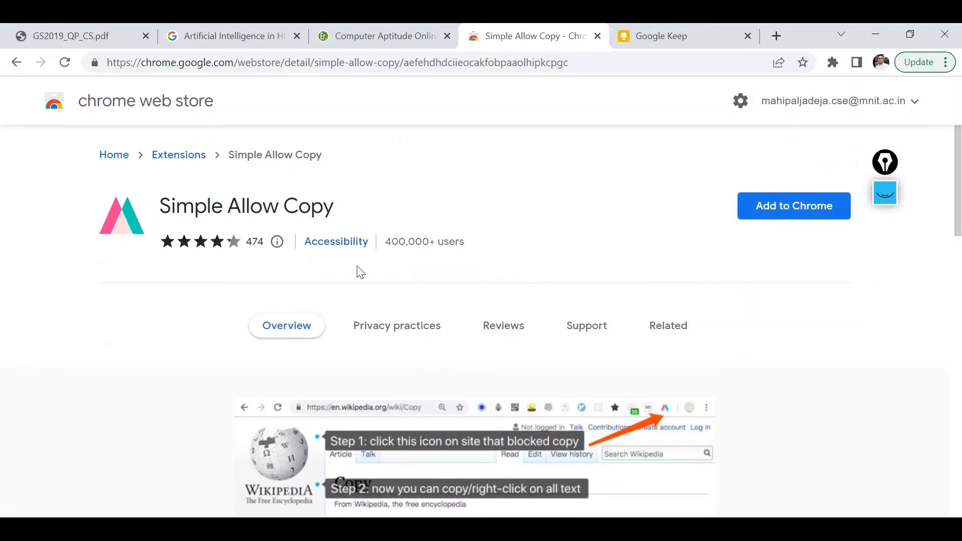
mouse_move(390, 256)
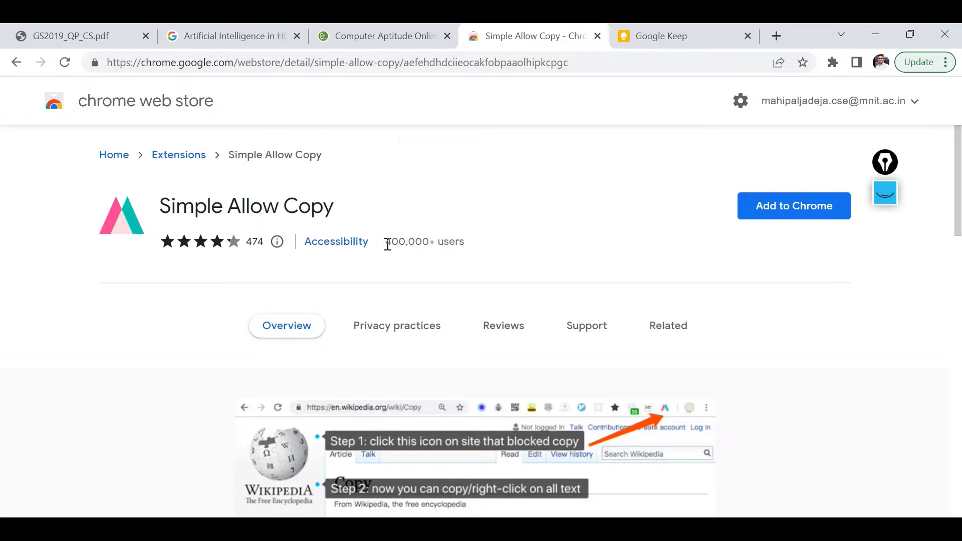
drag(384, 241, 465, 241)
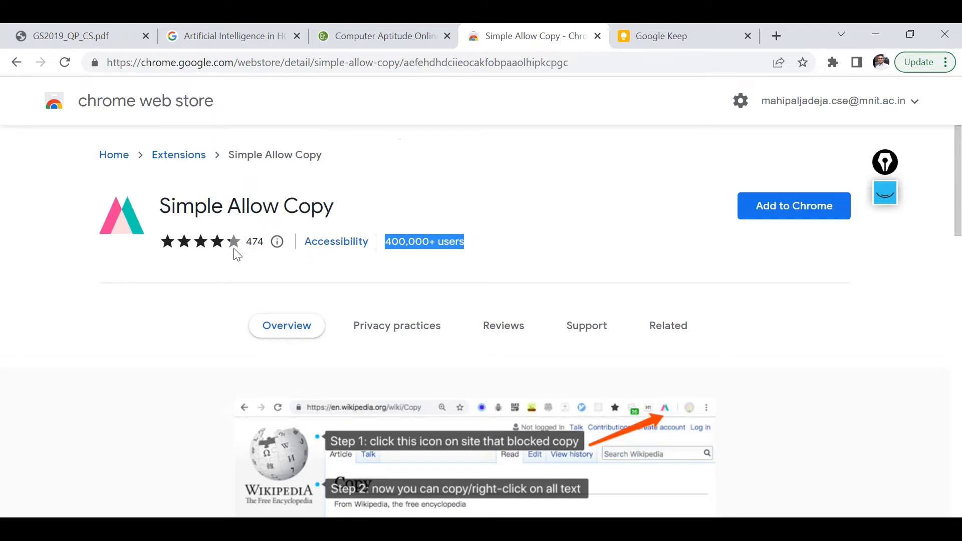
mouse_move(209, 241)
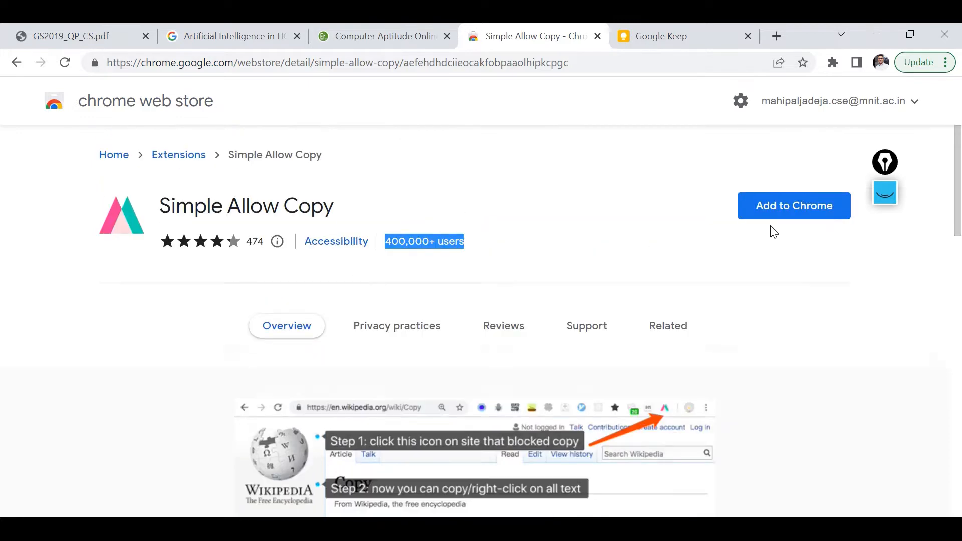
Step: Add Simple Allow Copy to Chrome, skim its reviews, and return to the examradar test tab
click(793, 205)
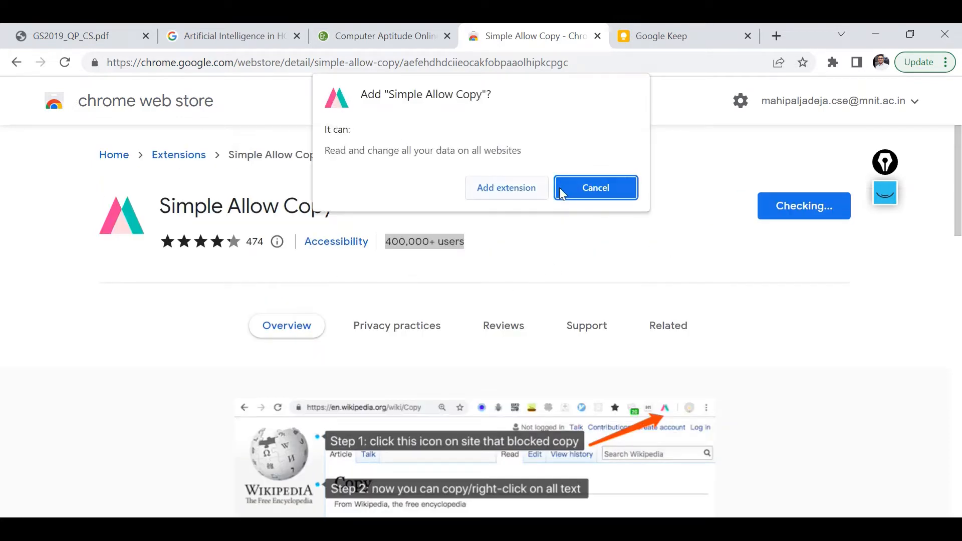
click(595, 188)
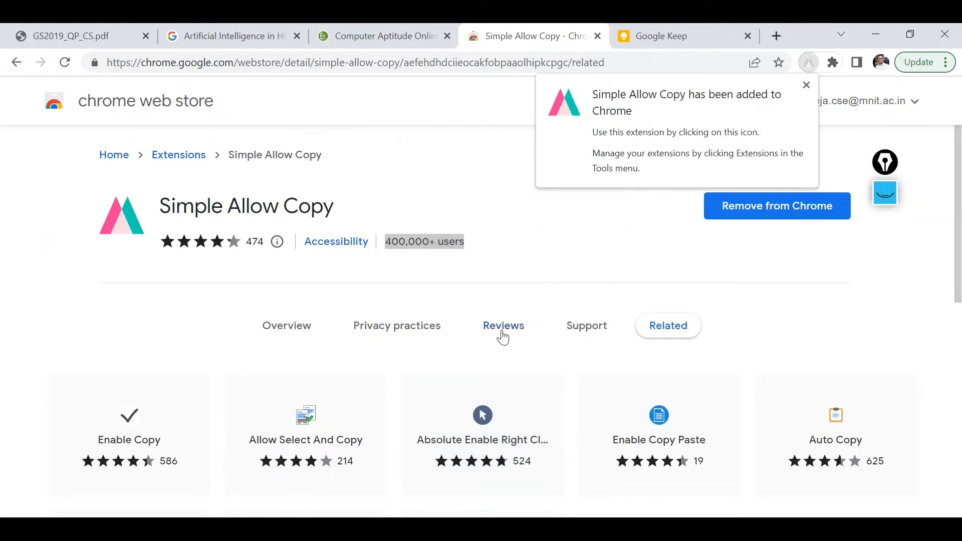
click(503, 325)
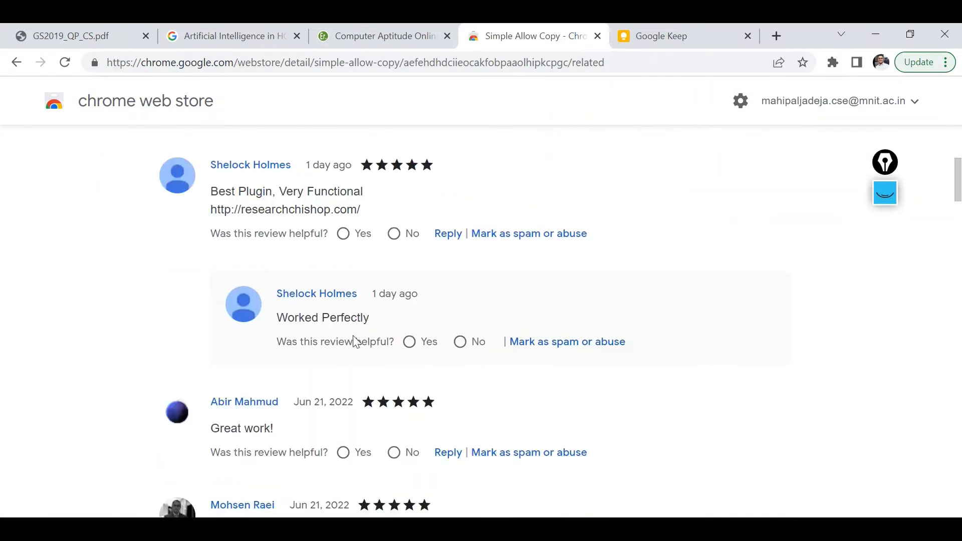
scroll(down, 3)
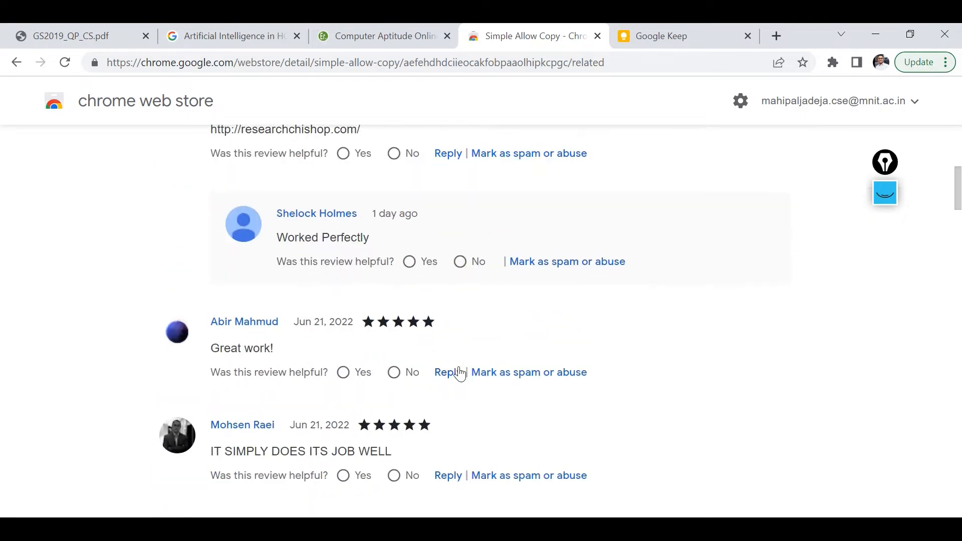
scroll(down, 3)
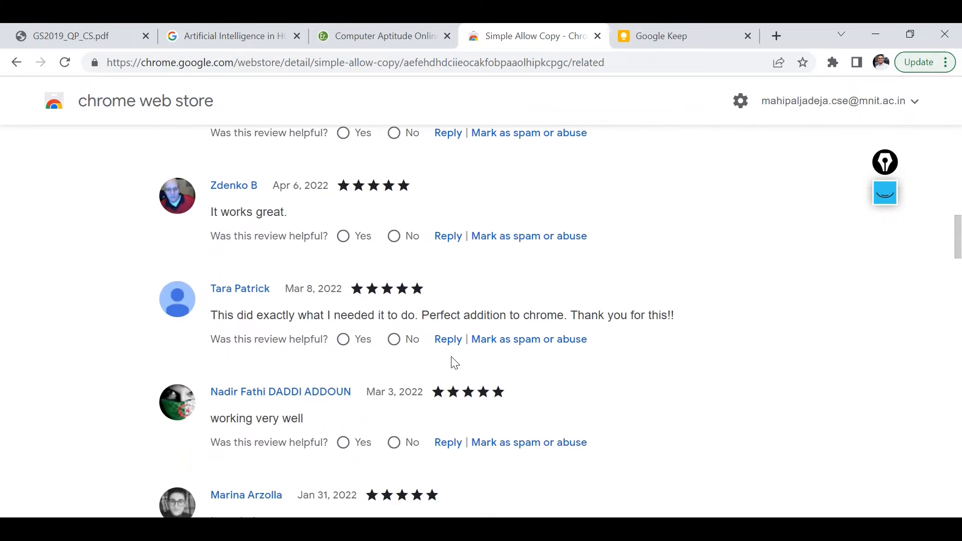
scroll(down, 3)
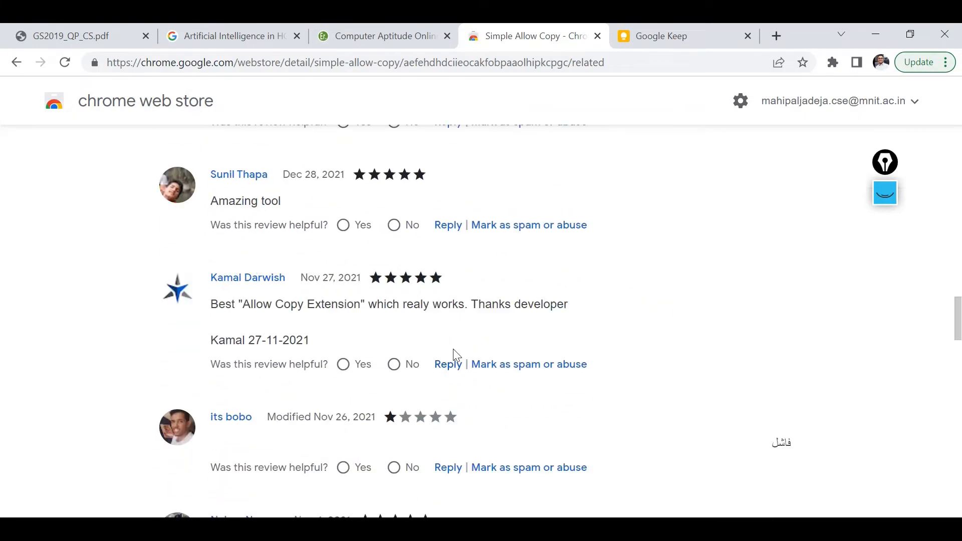
scroll(down, 3)
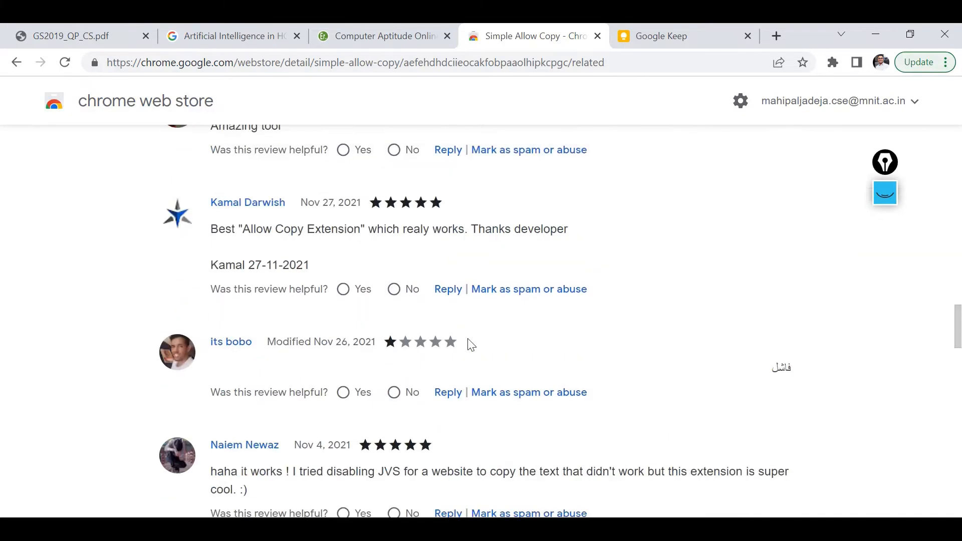
scroll(up, 3)
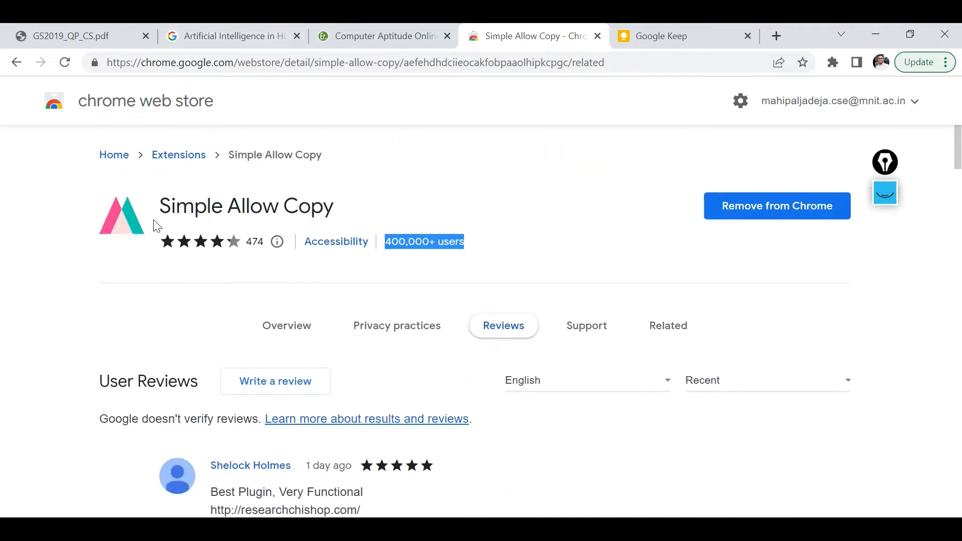
click(380, 36)
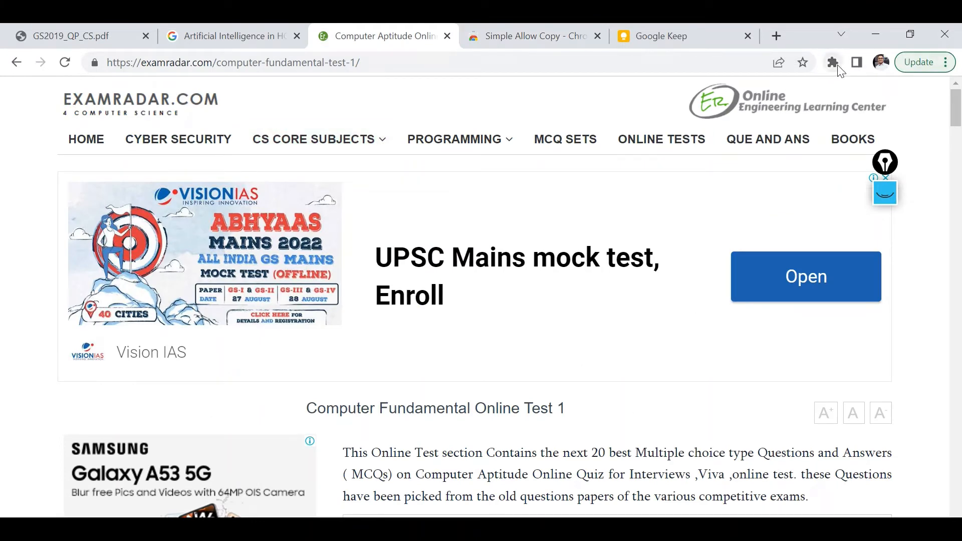
Step: Enable Simple Allow Copy from the Extensions menu for the Computer Fundamental Online Test page
click(833, 62)
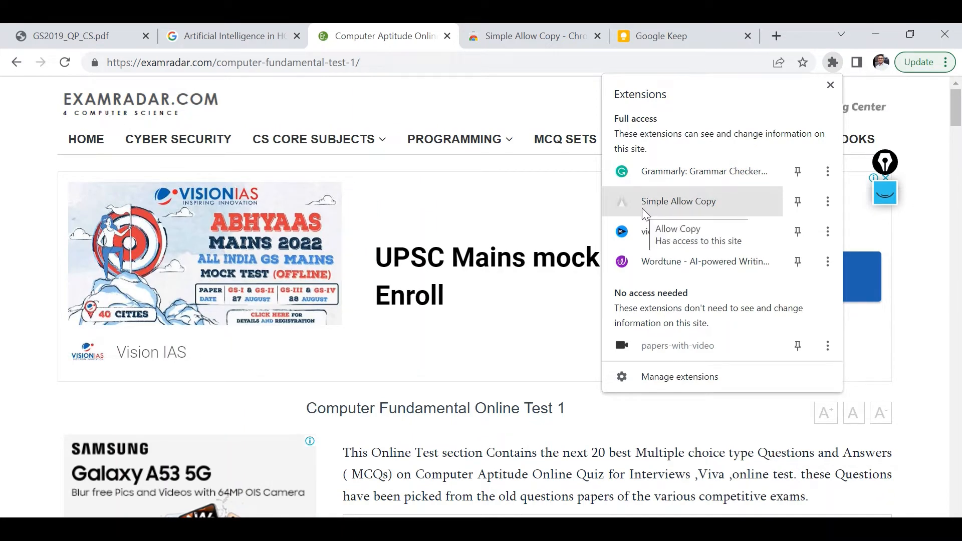
click(531, 36)
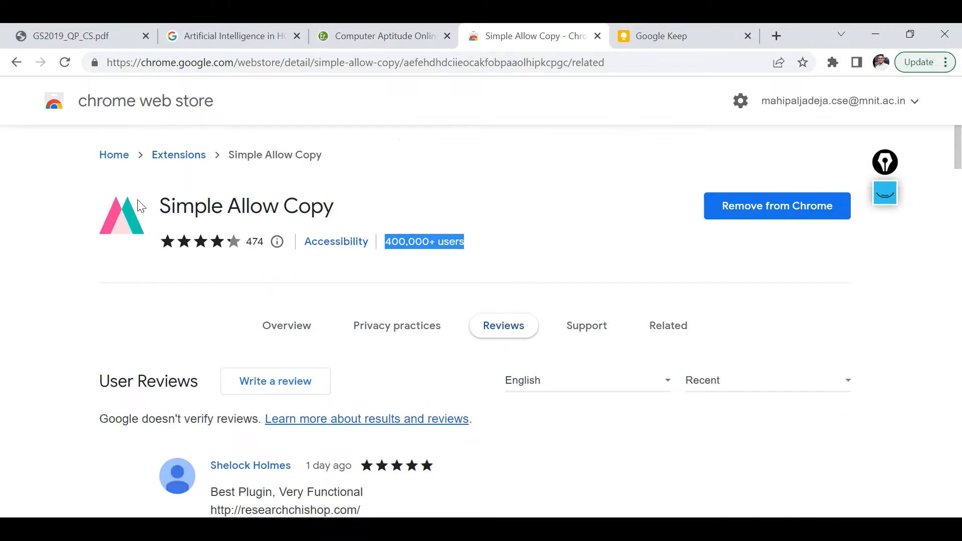
mouse_move(118, 221)
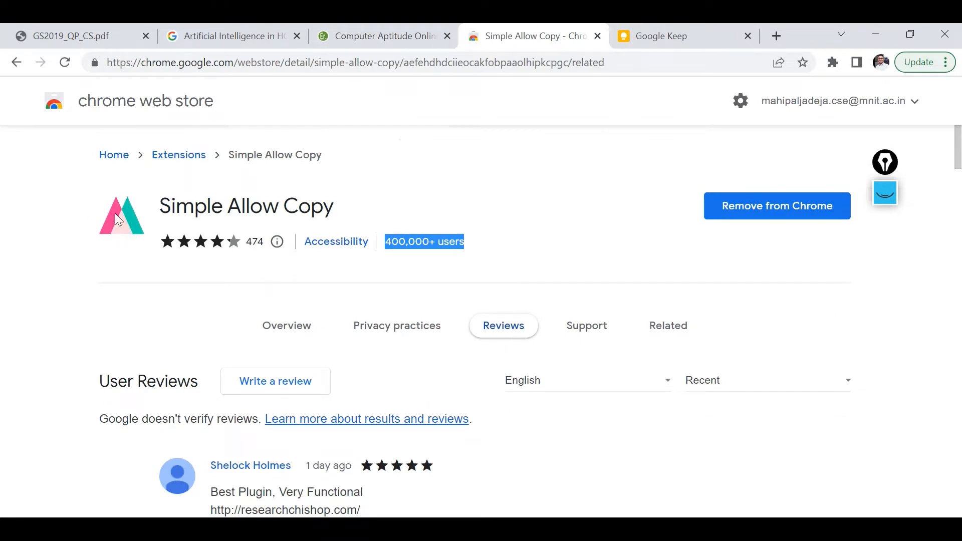
mouse_move(440, 29)
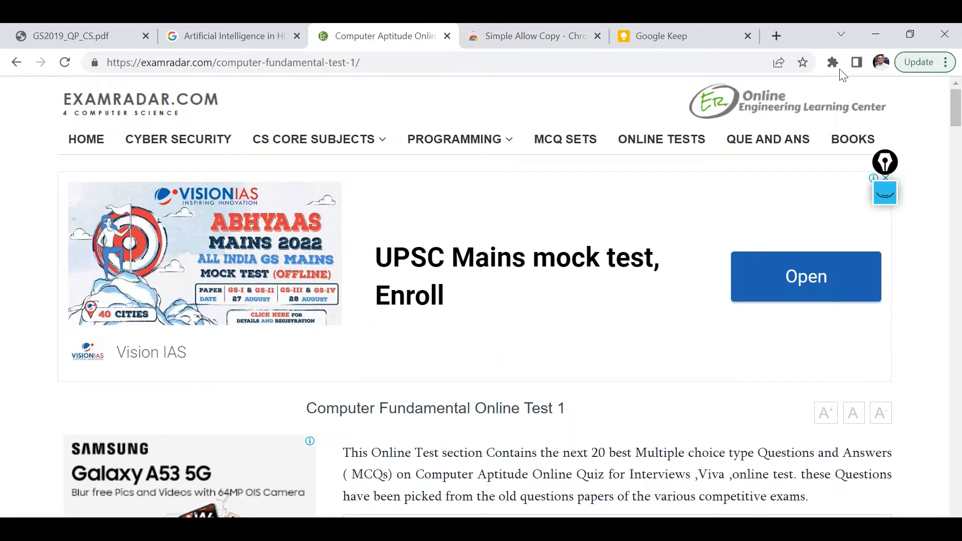
click(832, 62)
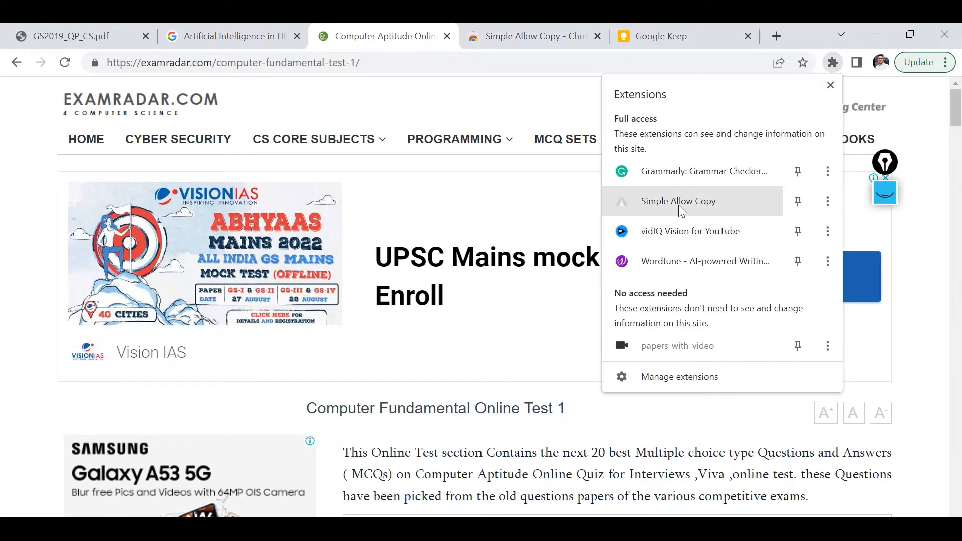
mouse_move(679, 201)
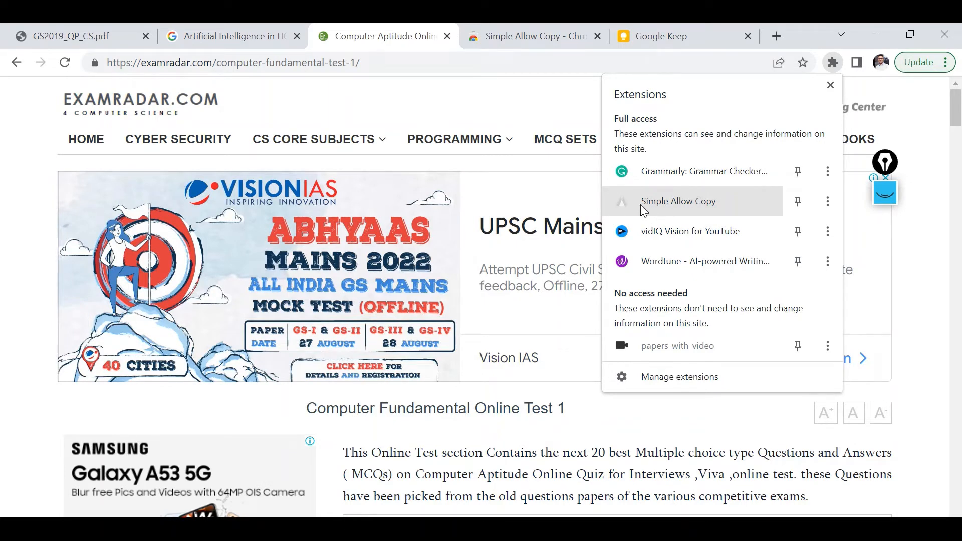
click(831, 85)
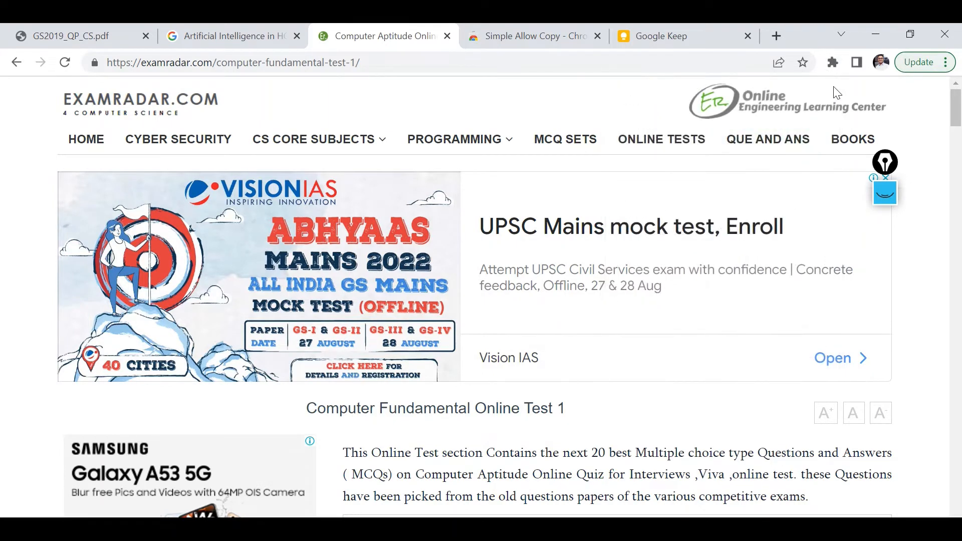
click(833, 62)
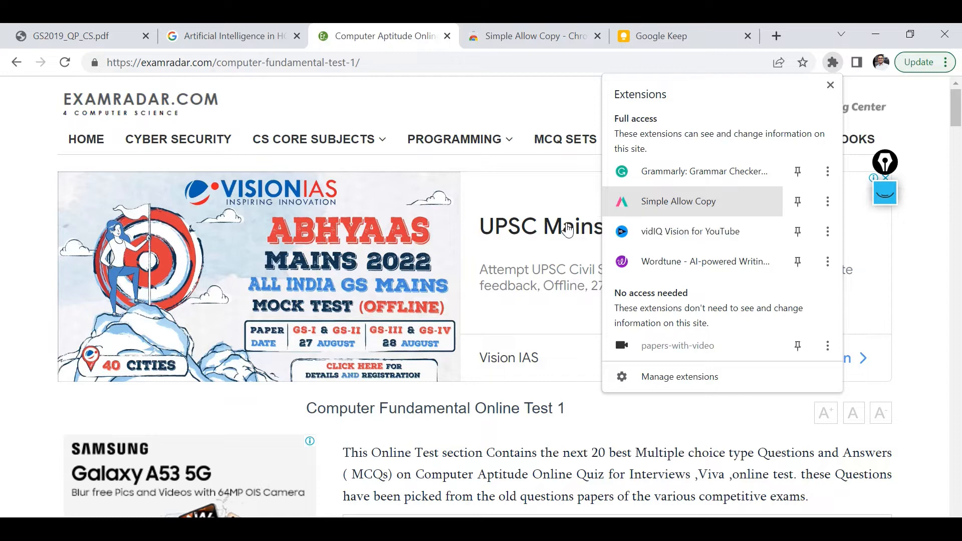
mouse_move(362, 459)
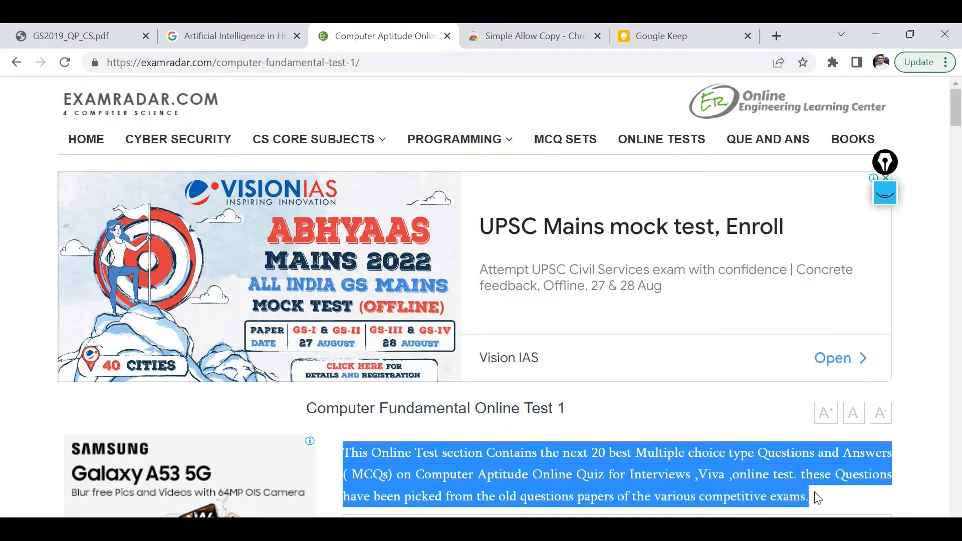
Step: Copy the selected intro paragraph and paste it ('Viva, online test...') into untitled Notepad
right_click(537, 460)
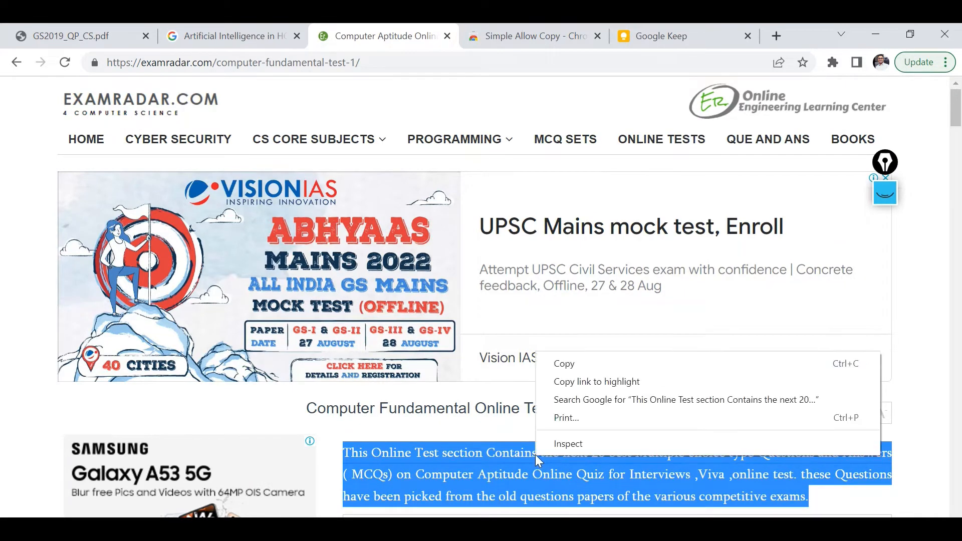
mouse_move(563, 363)
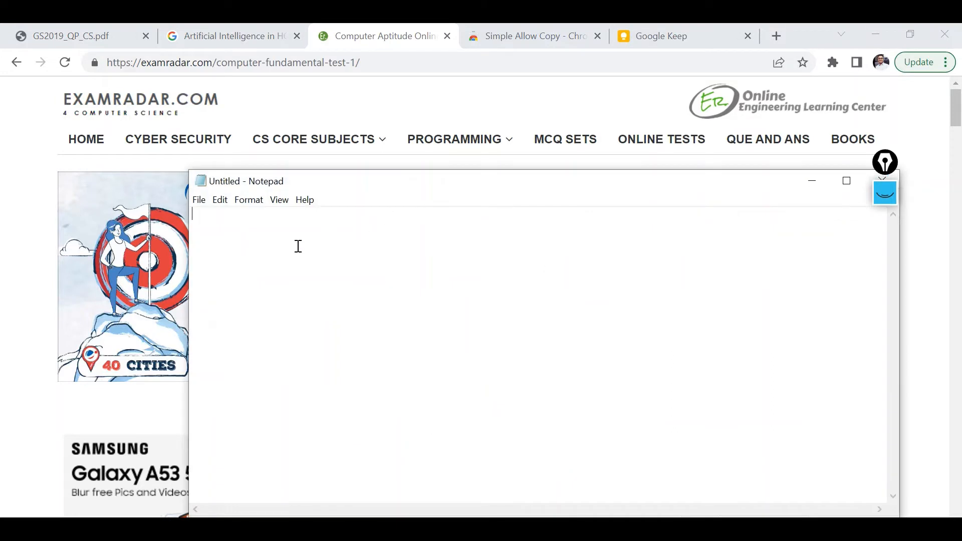
text(Viva ,online test. these Questions have been picked from the old questions papers of the various competitive exams.)
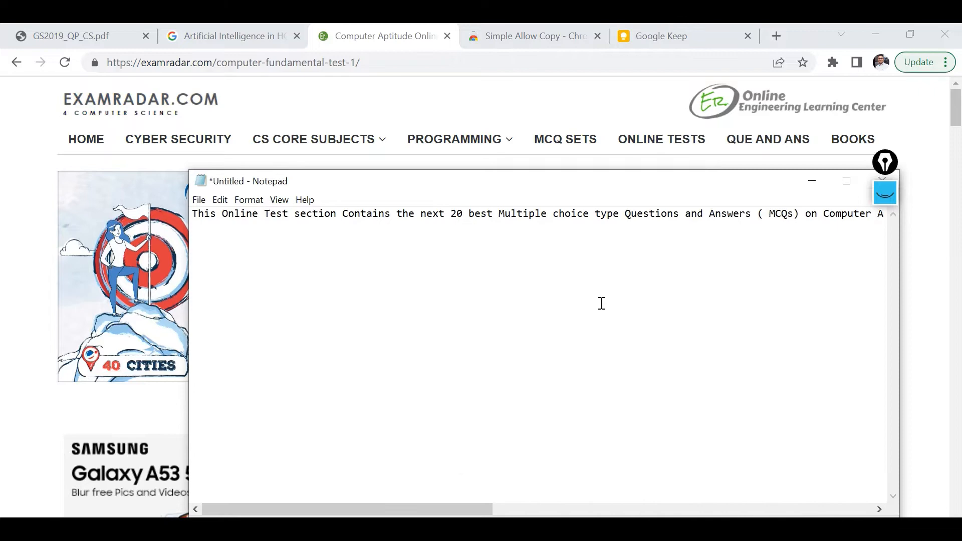
mouse_move(824, 177)
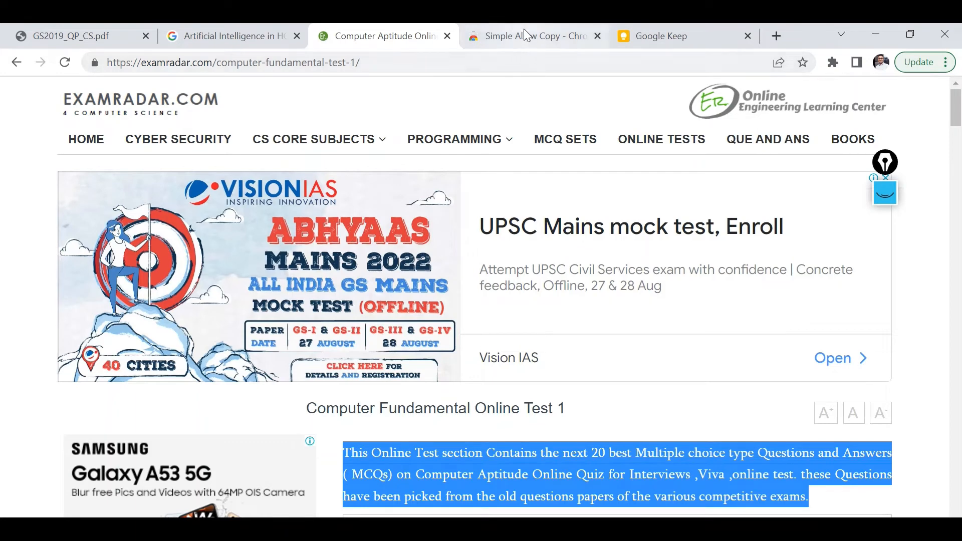
mouse_move(611, 291)
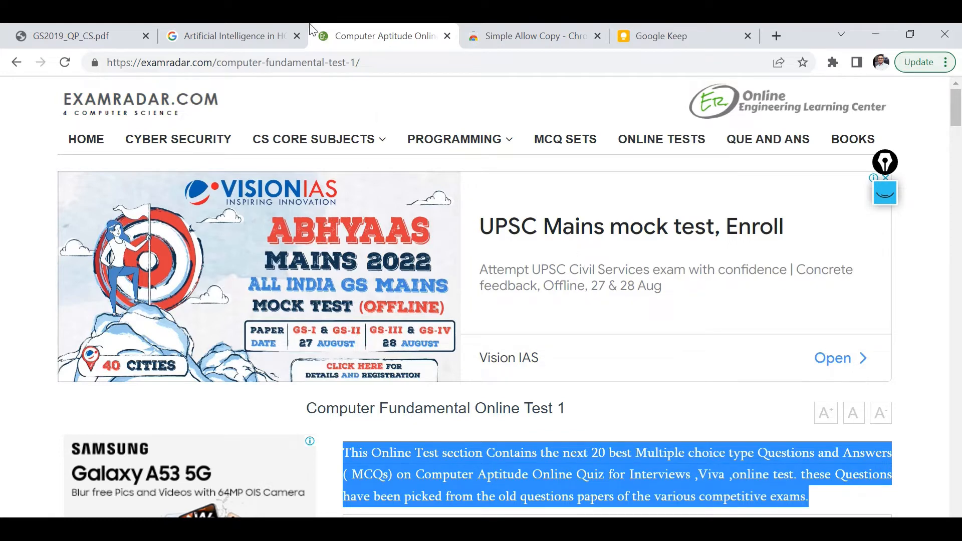
Step: Switch to GS2019_QP_CS.pdf, scroll to question 2, and find right-click copy unavailable
click(71, 36)
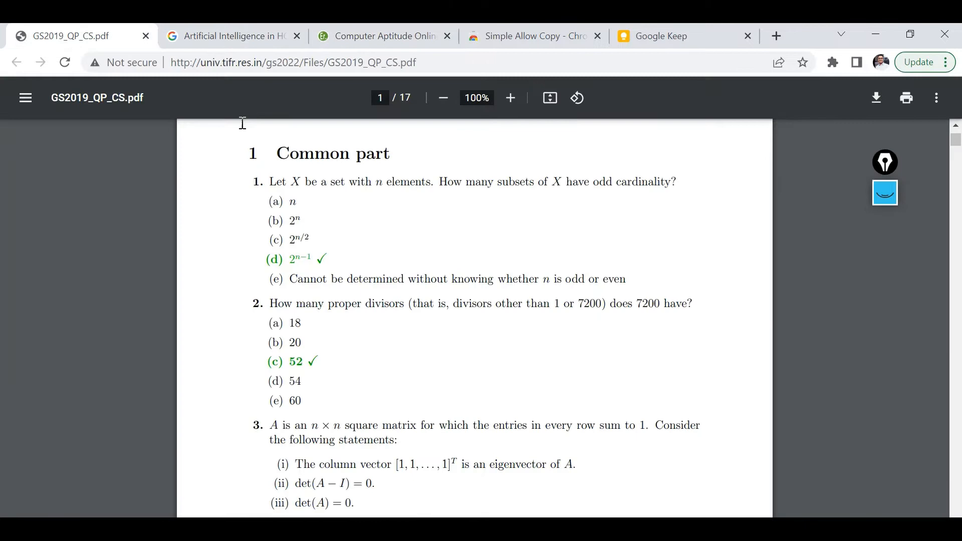
mouse_move(491, 358)
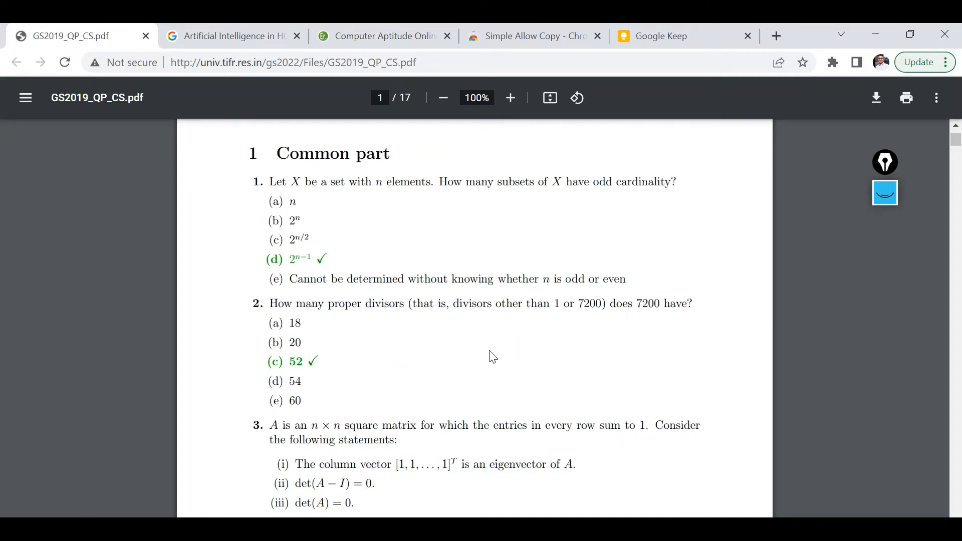
scroll(down, 3)
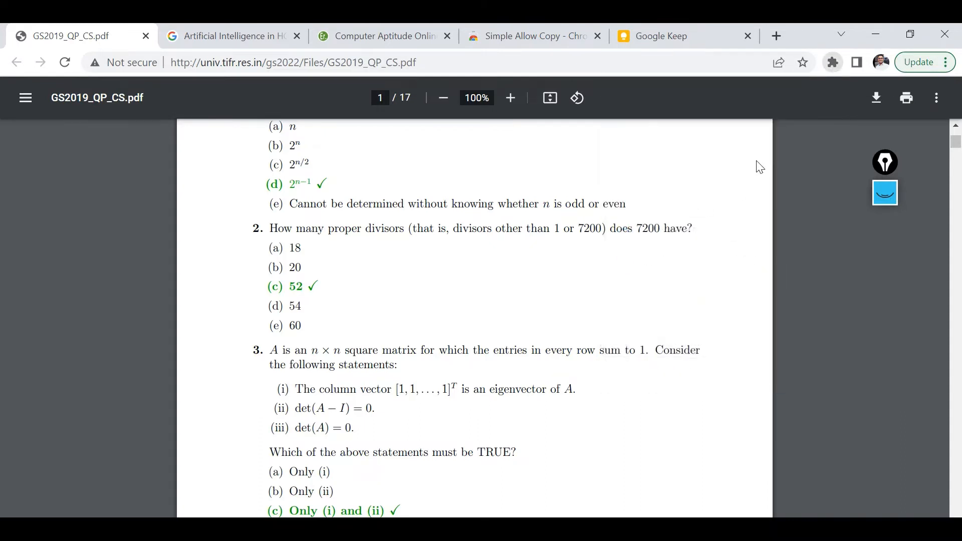
click(833, 62)
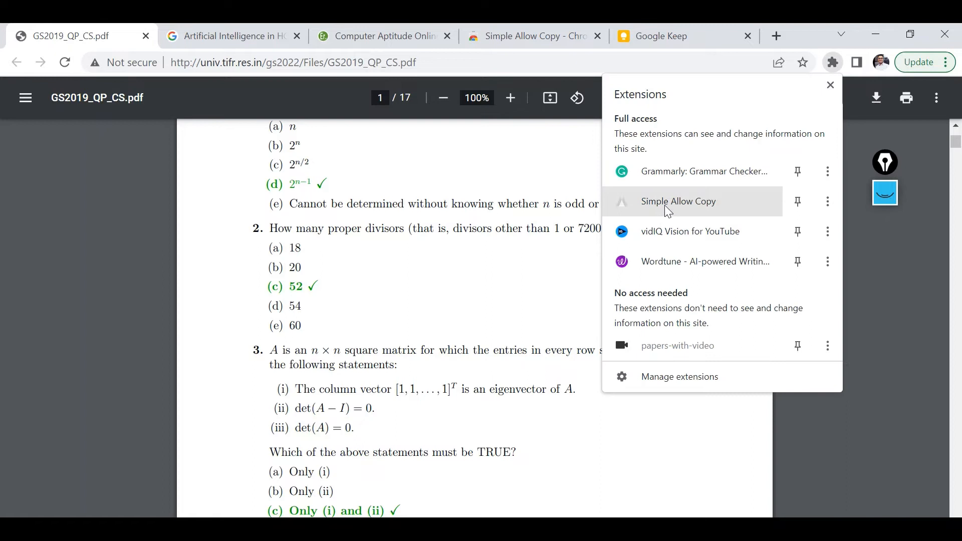
mouse_move(829, 73)
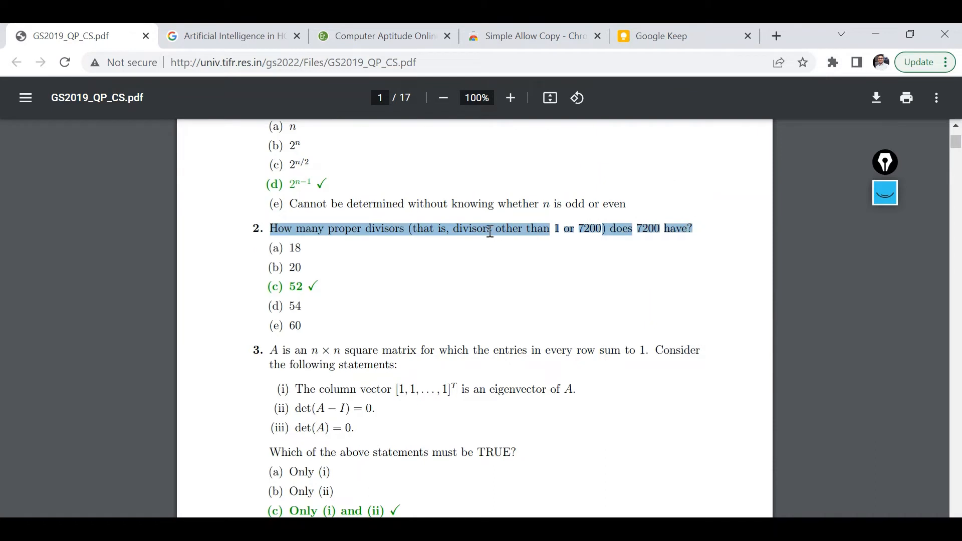
right_click(488, 230)
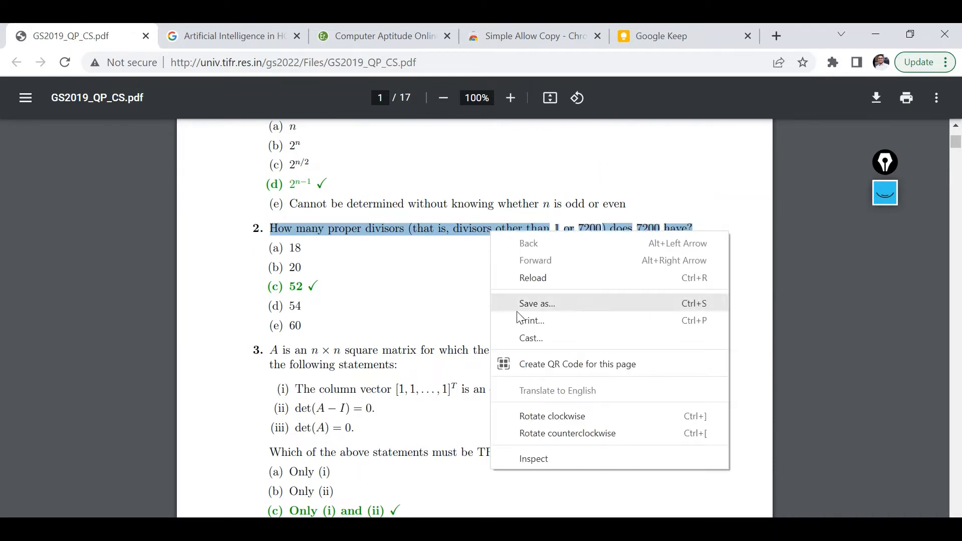
click(426, 285)
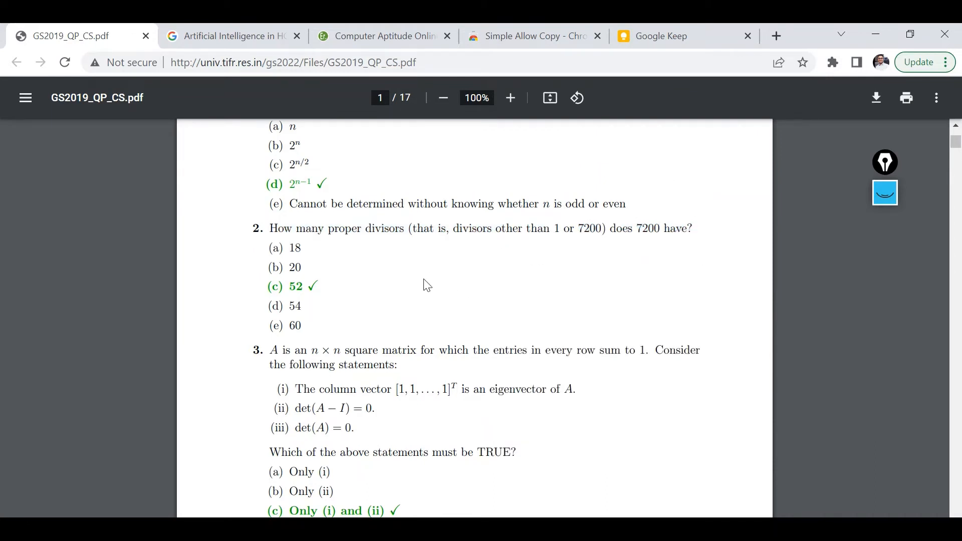
mouse_move(442, 313)
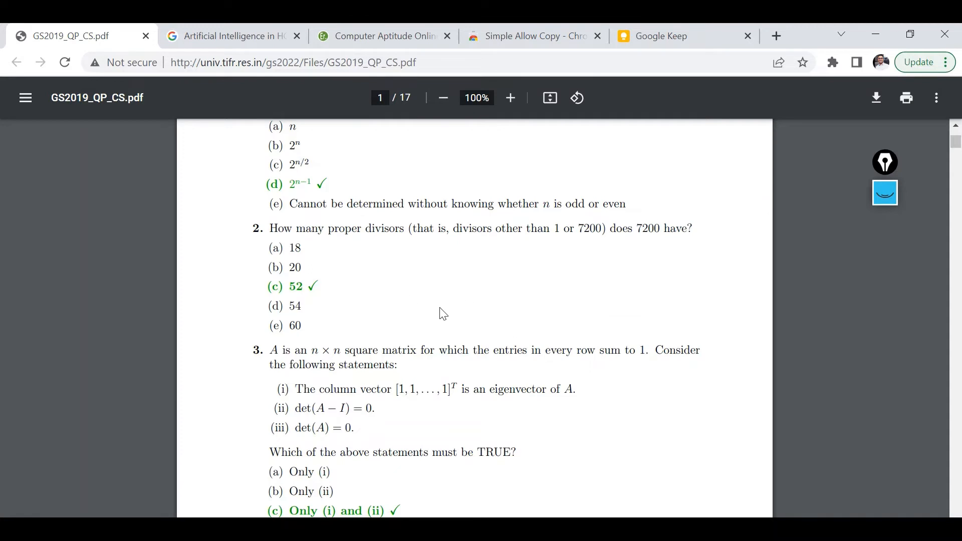
mouse_move(444, 267)
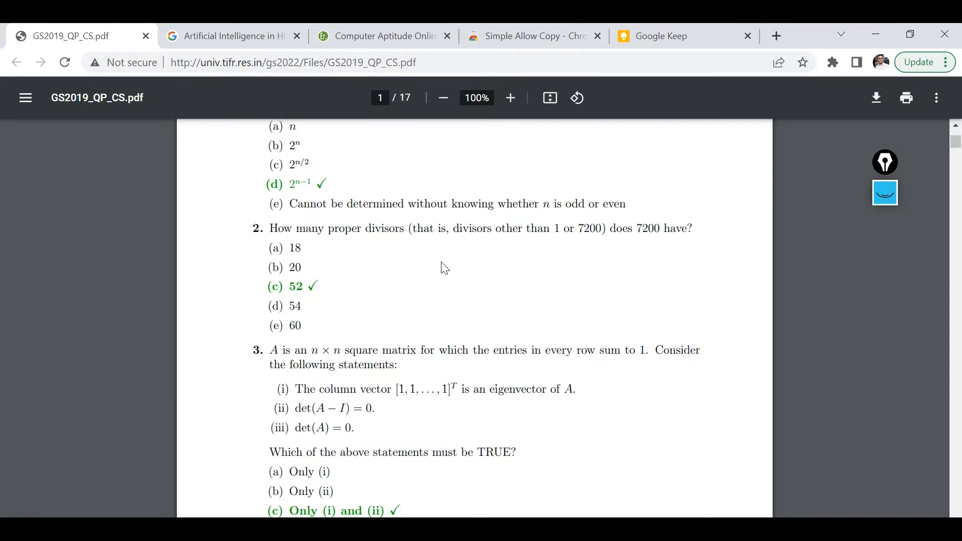
mouse_move(413, 301)
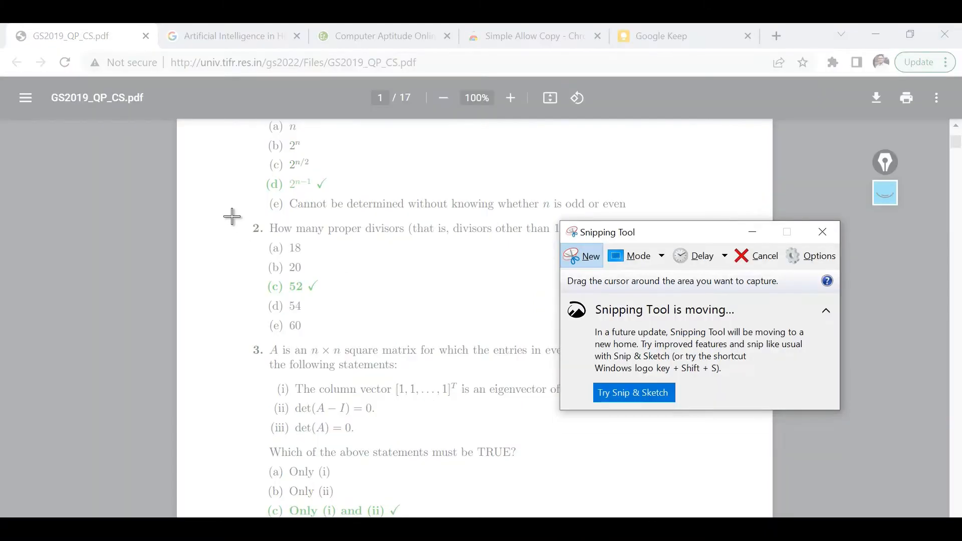
Step: Snip a rectangle around question 2 and its five options in the GS2019 PDF
drag(232, 216, 423, 324)
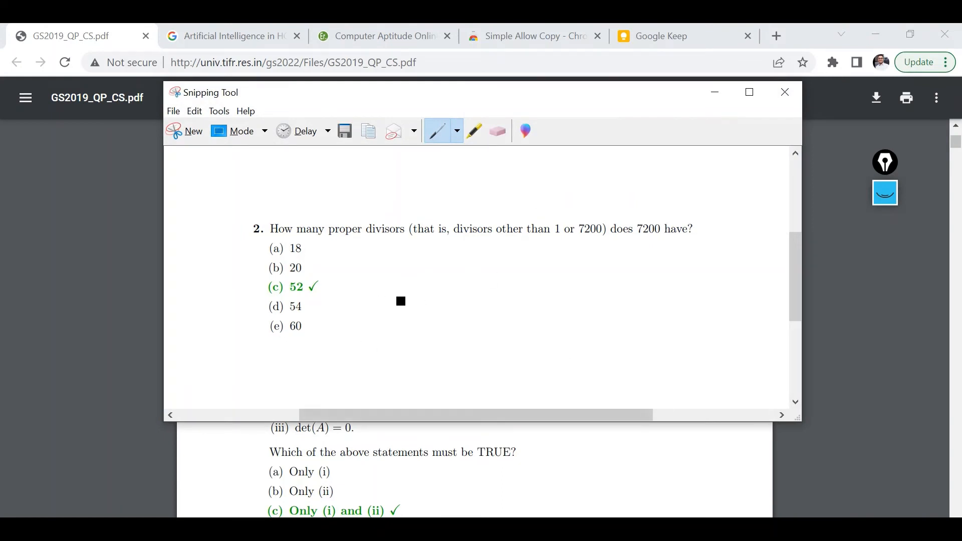
mouse_move(523, 280)
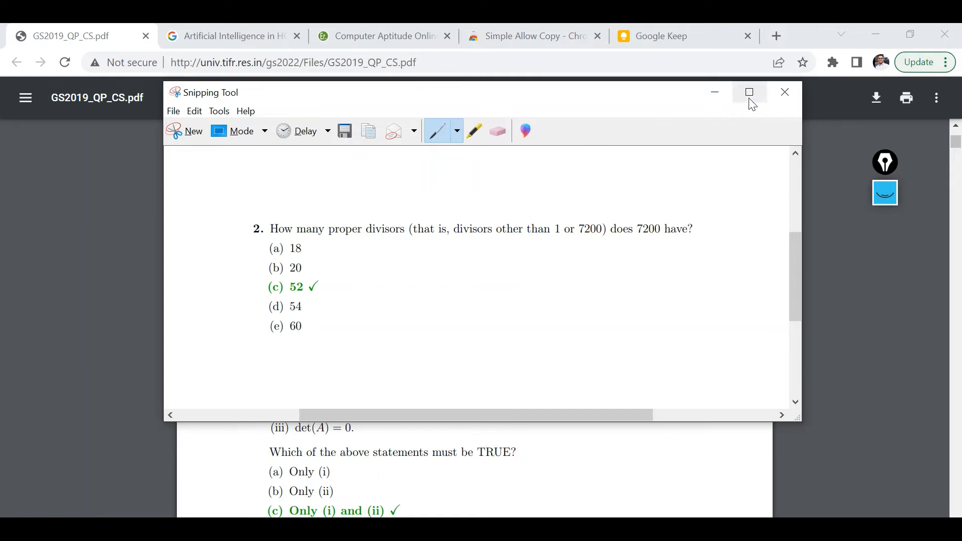
Step: Paste the question 2 snip image into a new Google Keep note
click(785, 92)
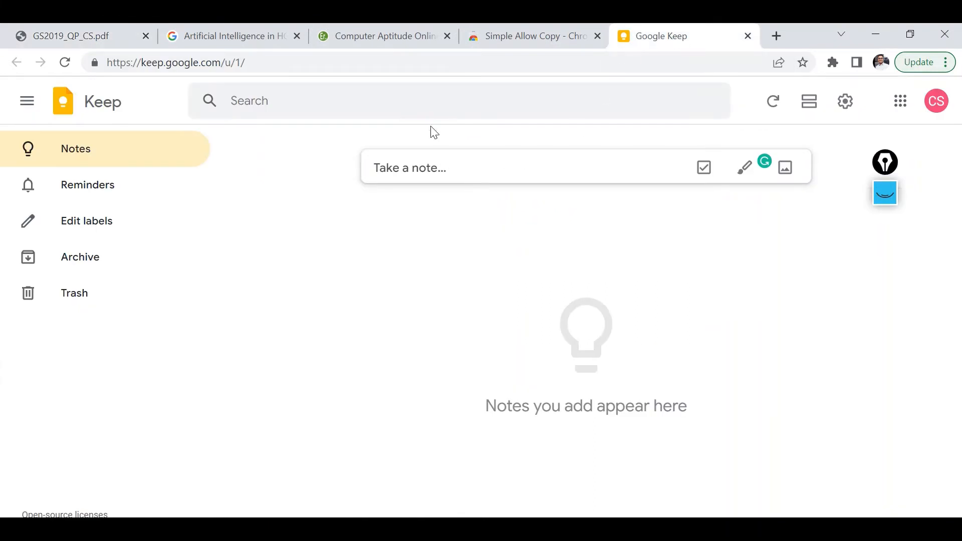
click(176, 62)
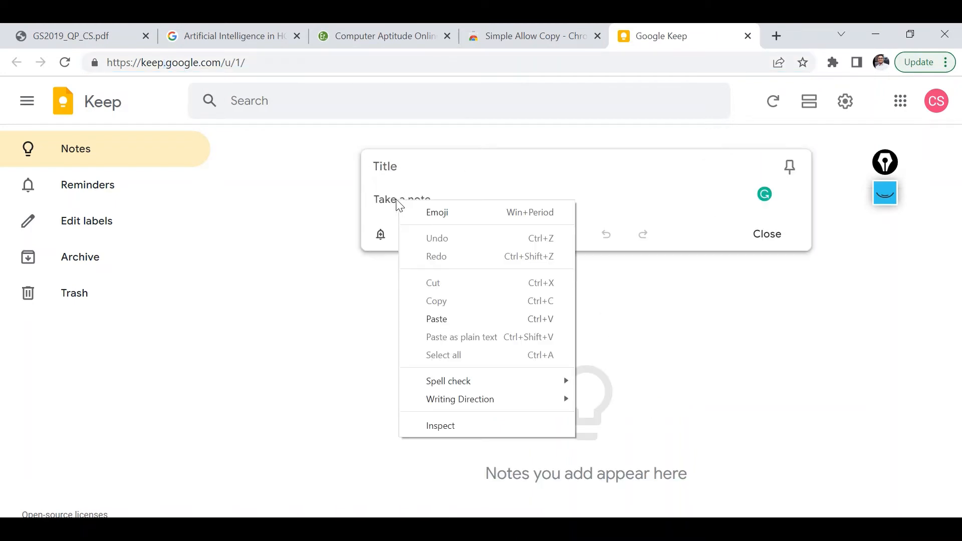
click(436, 319)
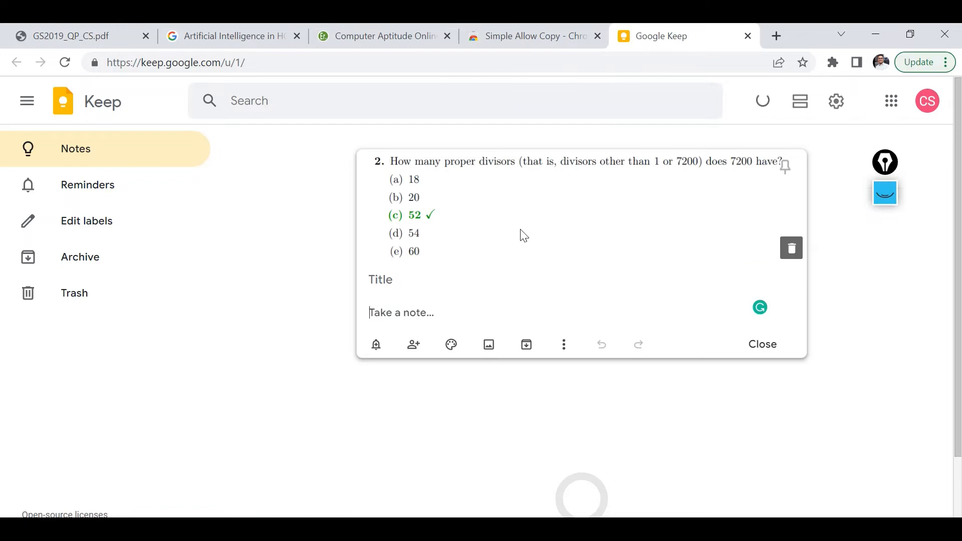
mouse_move(536, 207)
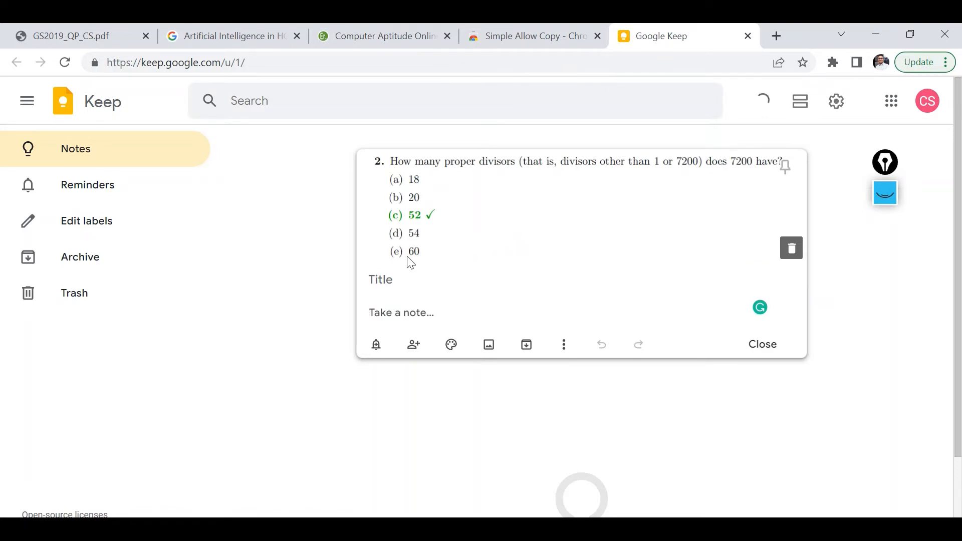
mouse_move(564, 344)
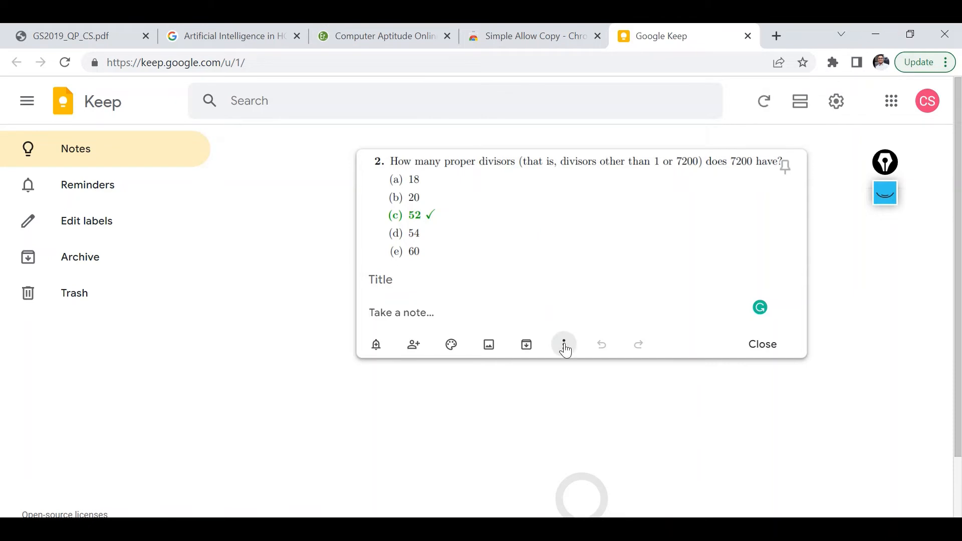
mouse_move(564, 344)
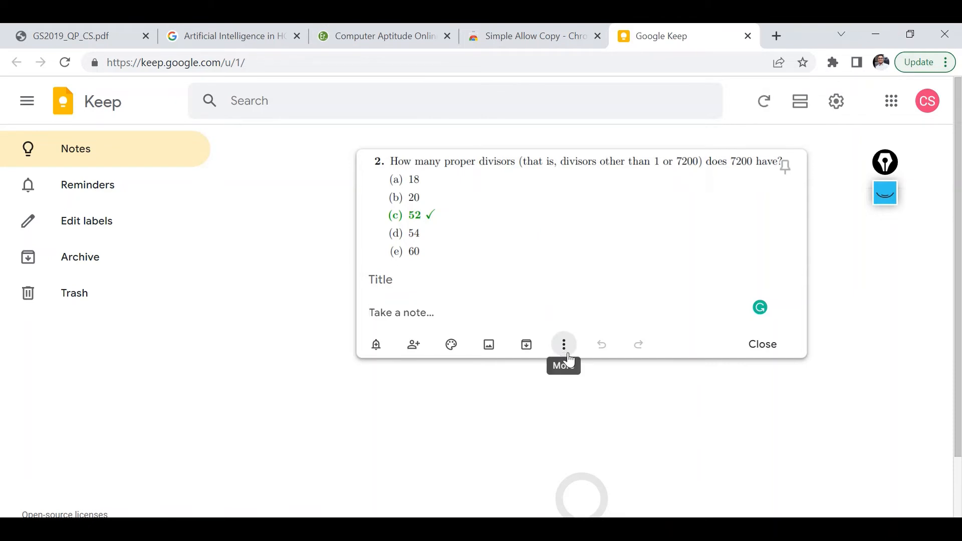
Step: Run Grab image text on the note's question 2 image
click(562, 345)
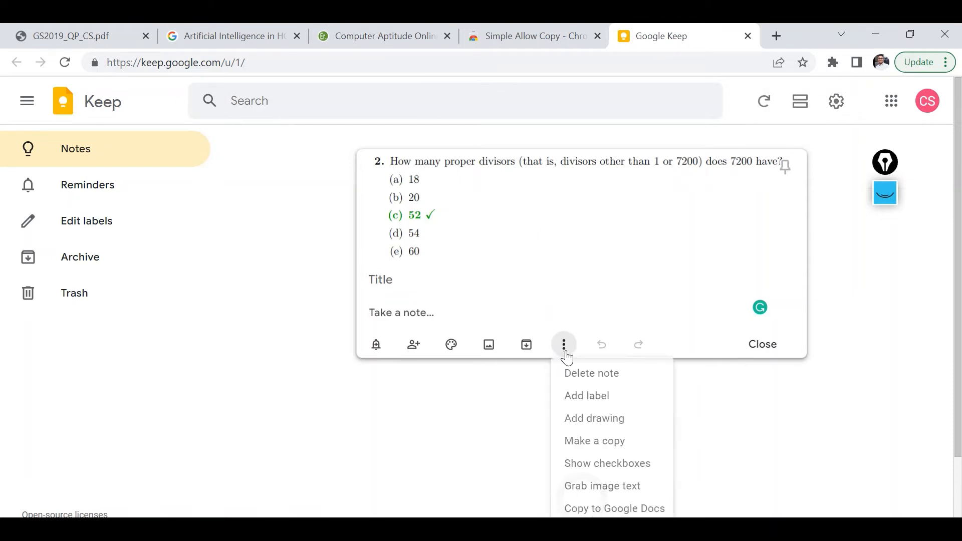
mouse_move(591, 372)
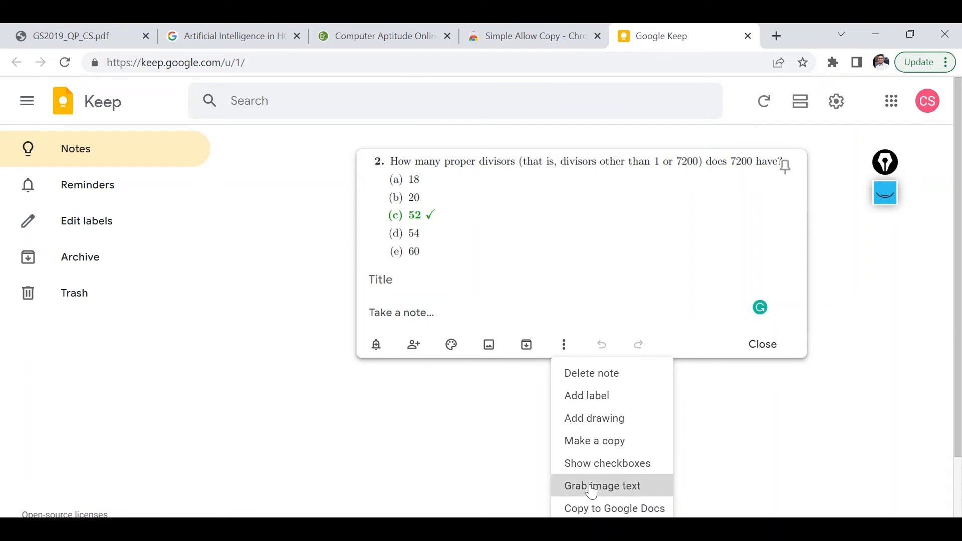
click(602, 486)
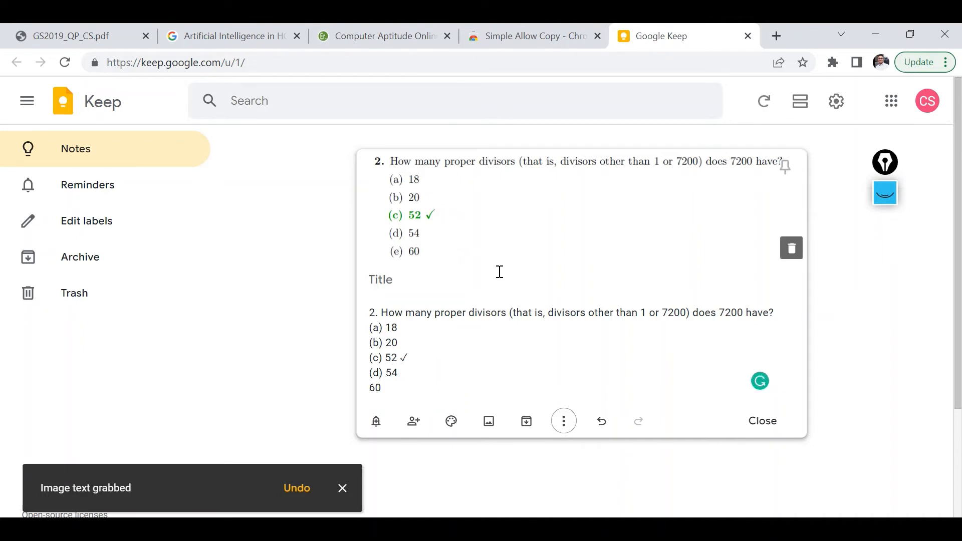
mouse_move(426, 318)
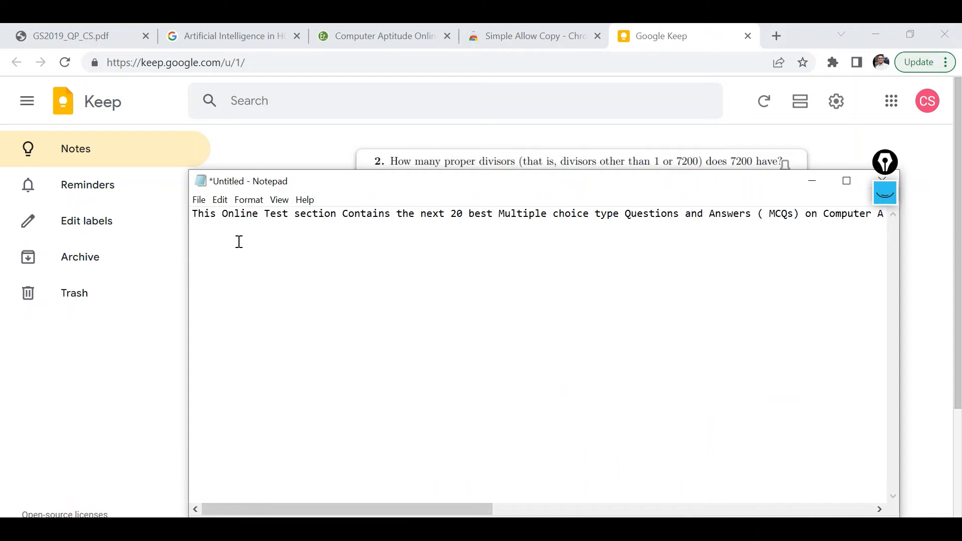
Step: Paste the 7200 proper-divisors question and options above the intro paragraph in Notepad
click(276, 213)
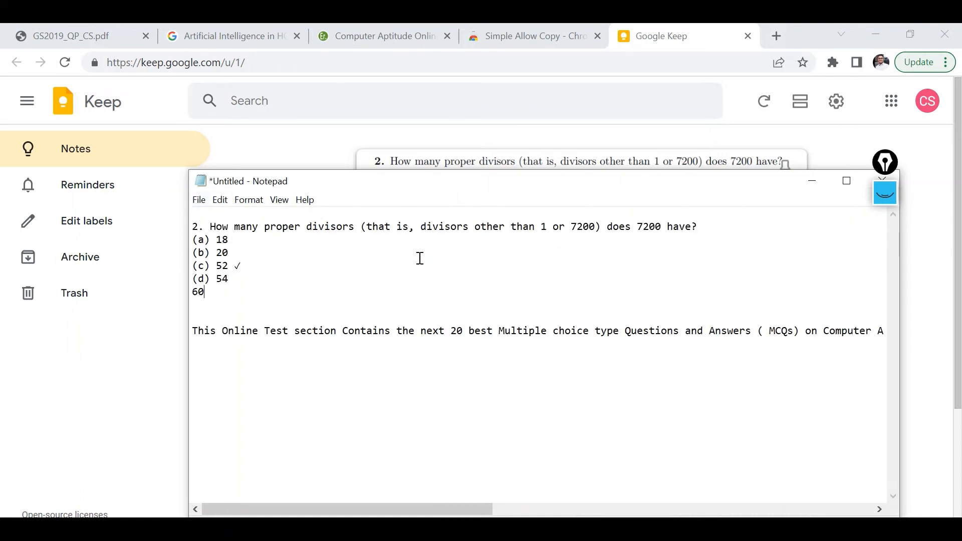
mouse_move(394, 263)
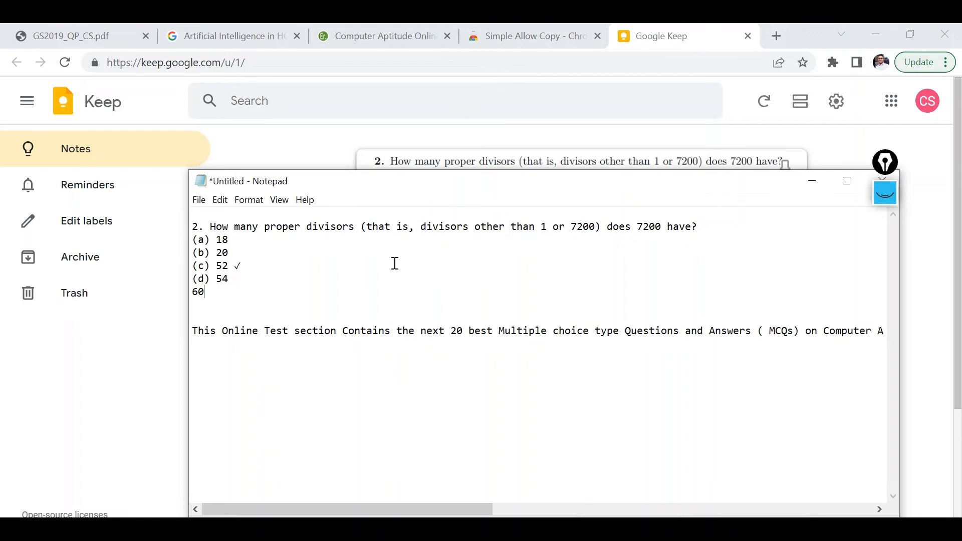
mouse_move(404, 258)
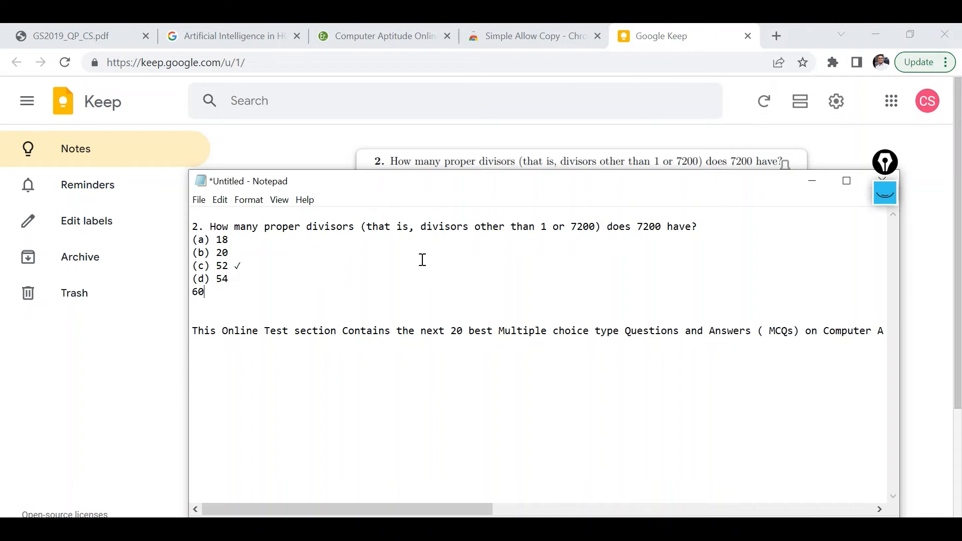
mouse_move(572, 183)
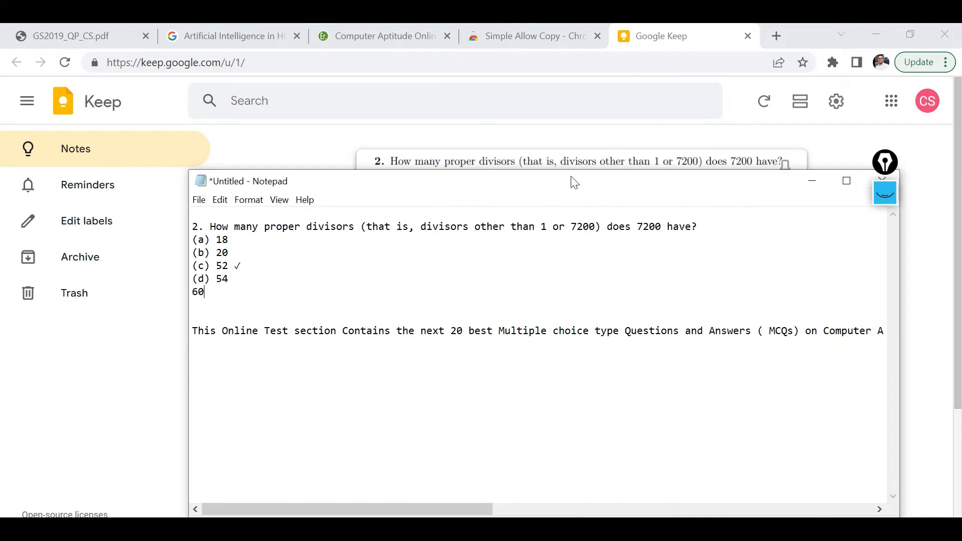
mouse_move(531, 36)
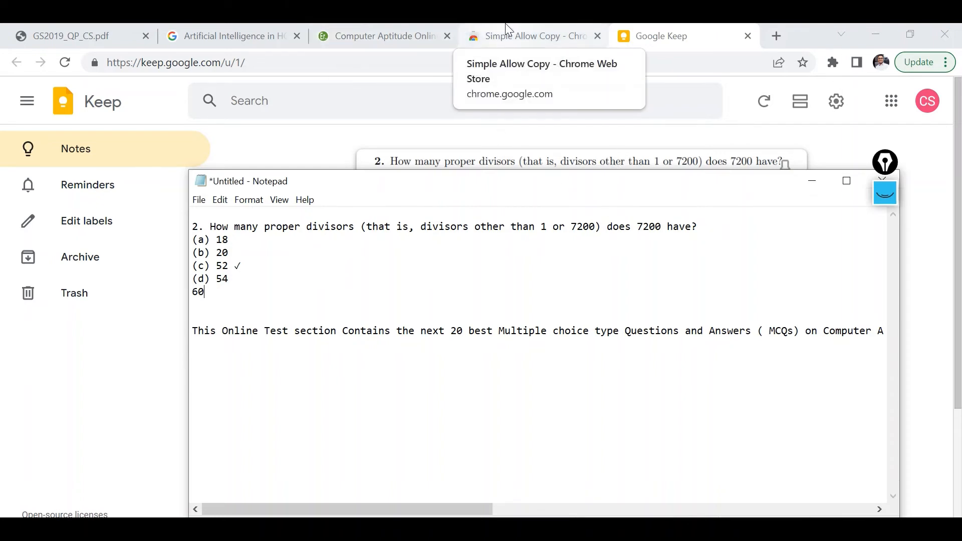
Step: Switch from Google Keep to the Simple Allow Copy – Chrome Web Store tab
click(533, 36)
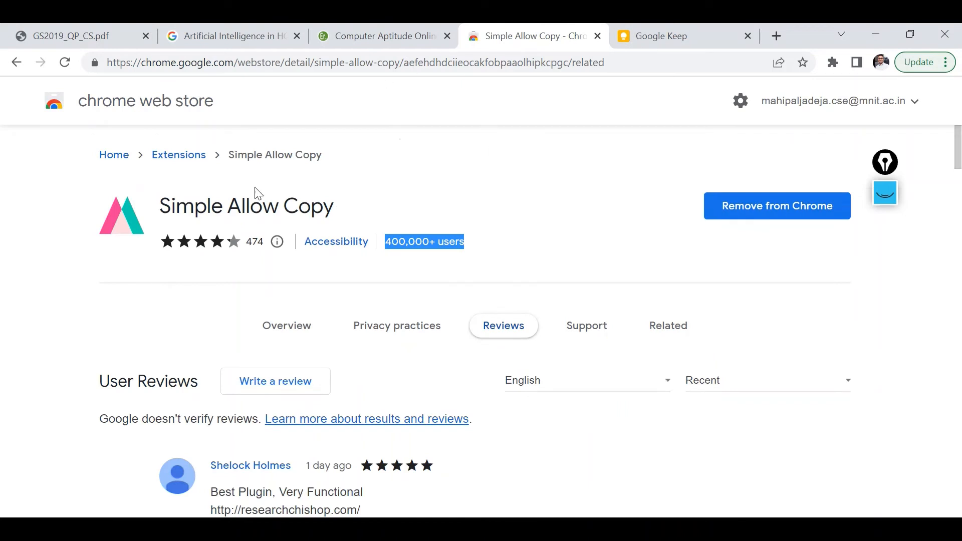
mouse_move(335, 222)
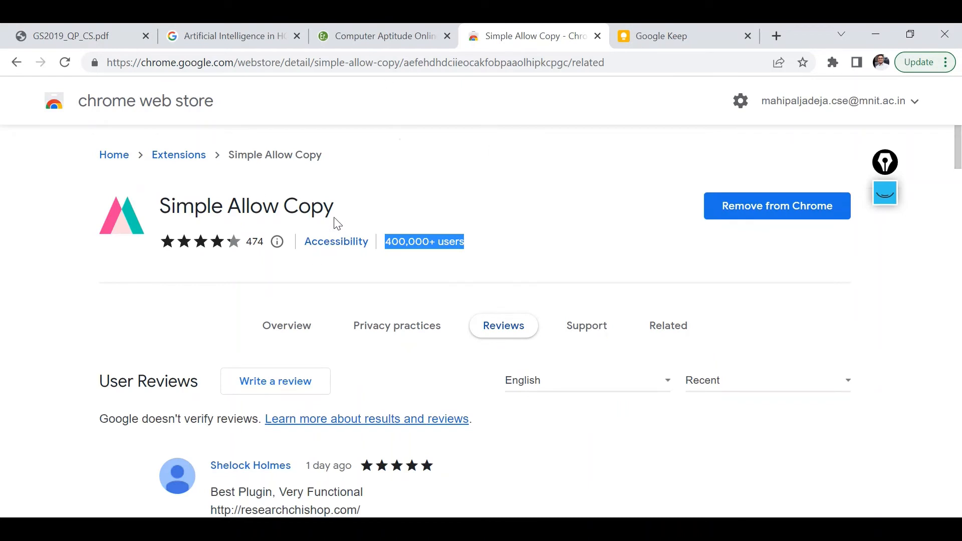
mouse_move(353, 209)
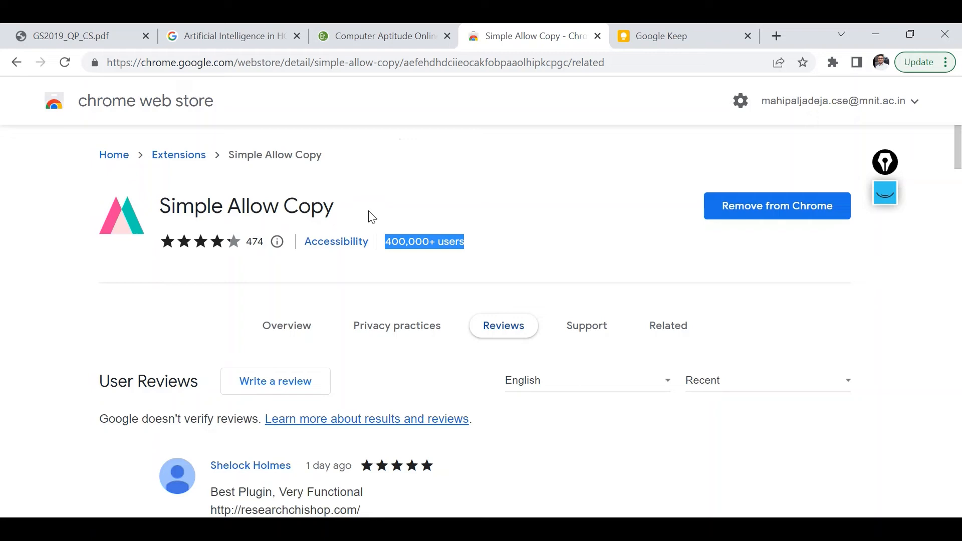
mouse_move(356, 186)
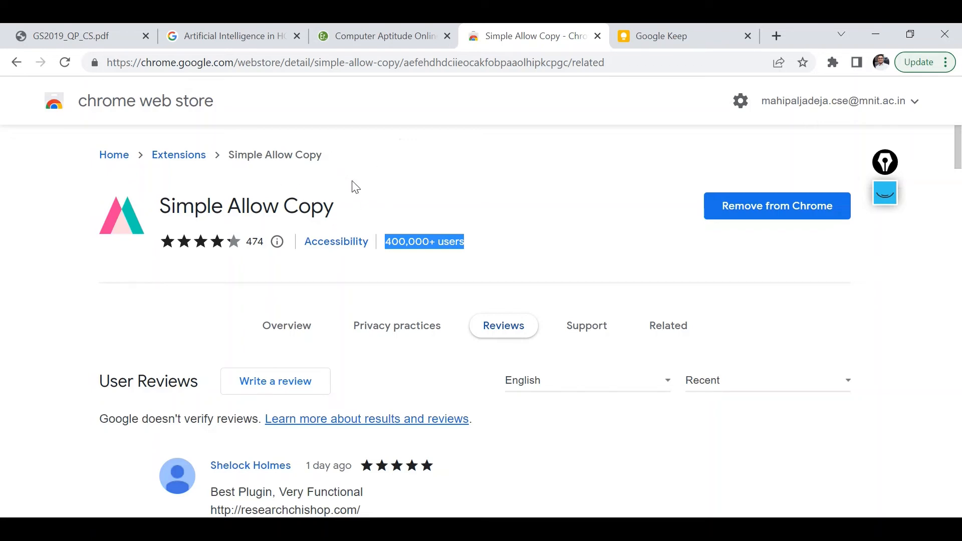
mouse_move(250, 132)
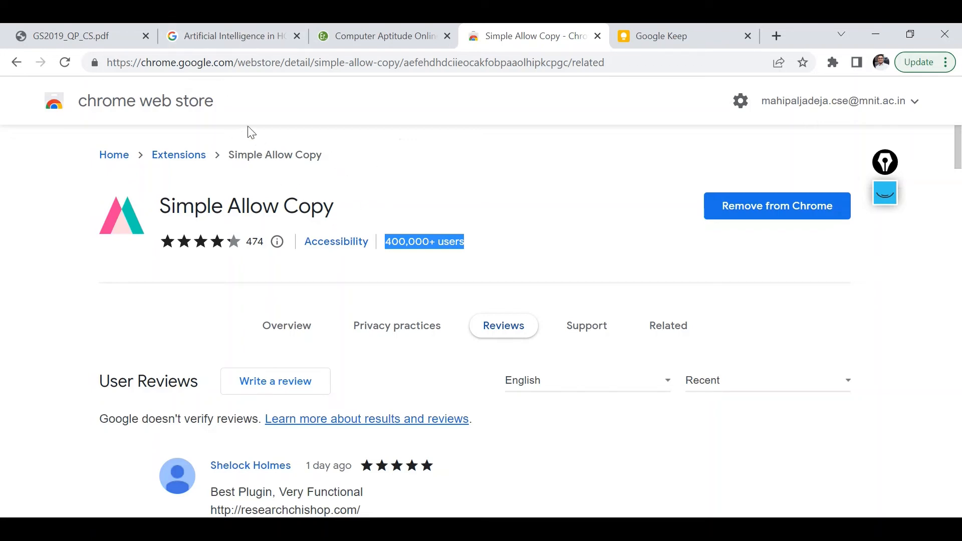
mouse_move(230, 35)
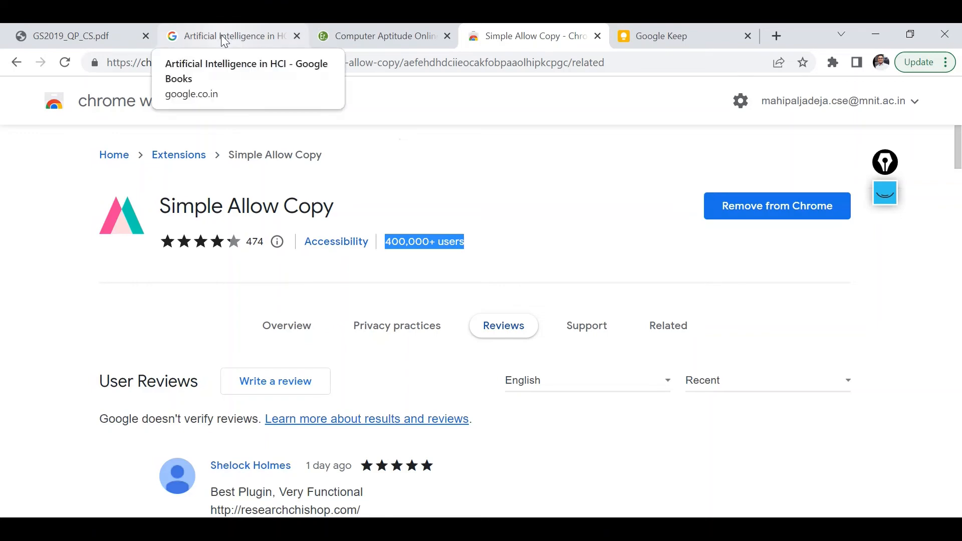
Step: Go to the Artificial Intelligence in HCI book and bring up the page 5 image's save menu
click(230, 36)
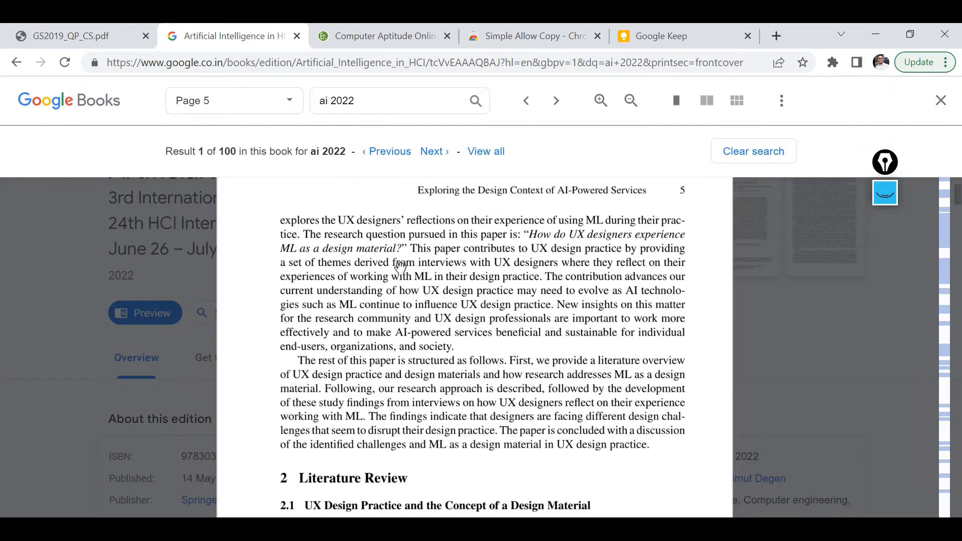
right_click(396, 267)
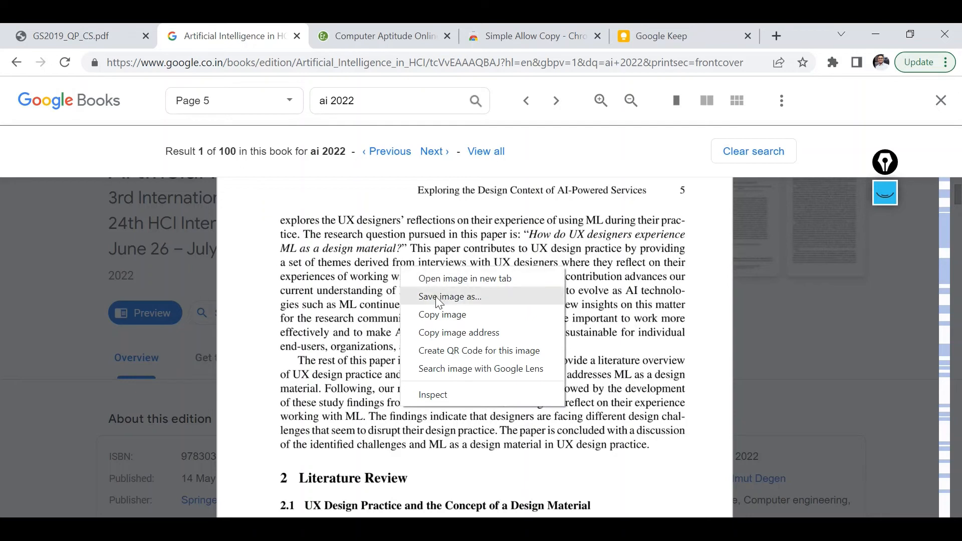
mouse_move(440, 298)
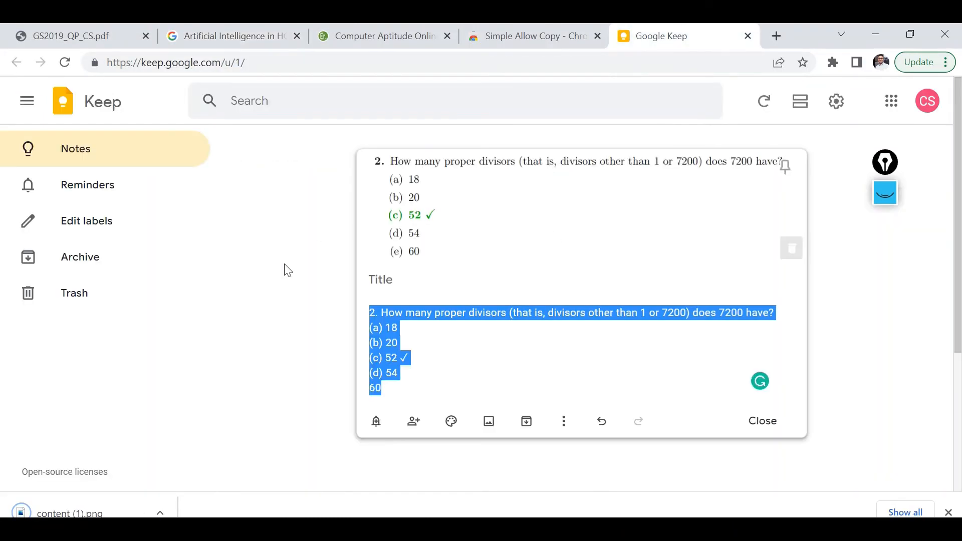
Step: Start a new Keep note and insert content (1).png from the Desktop
click(762, 421)
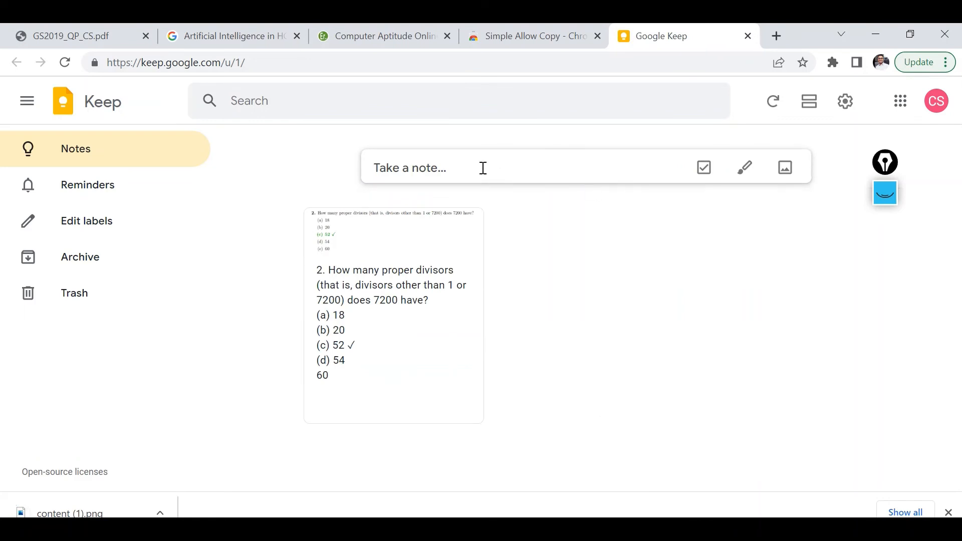
click(409, 167)
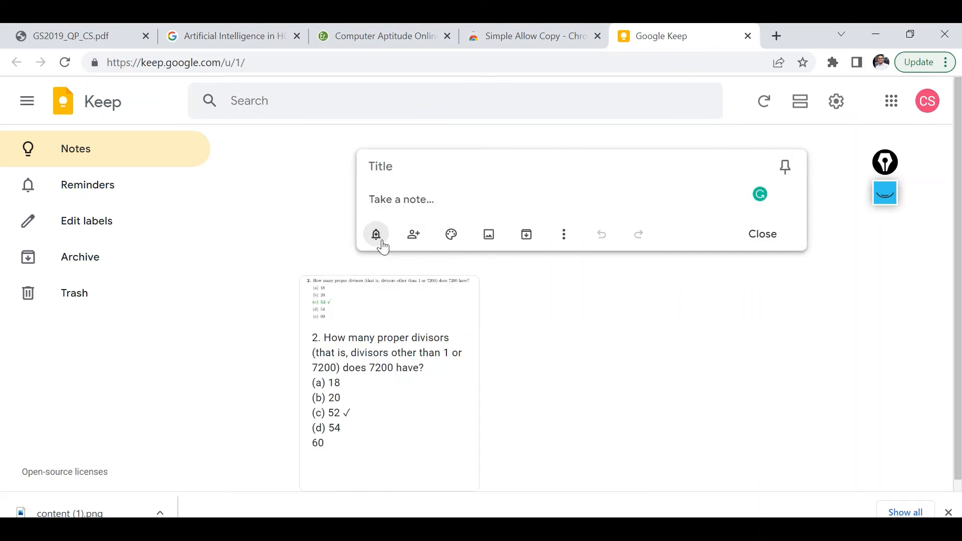
mouse_move(413, 234)
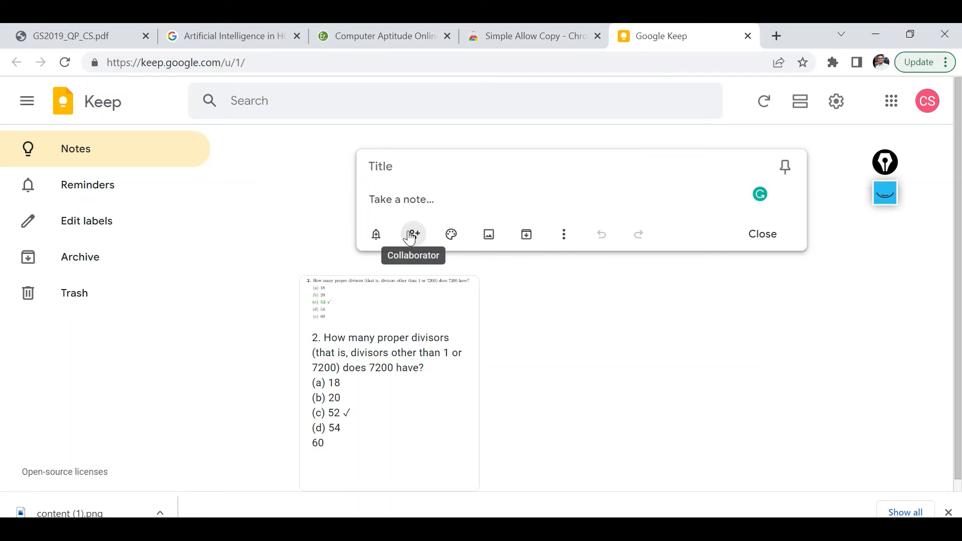
mouse_move(396, 245)
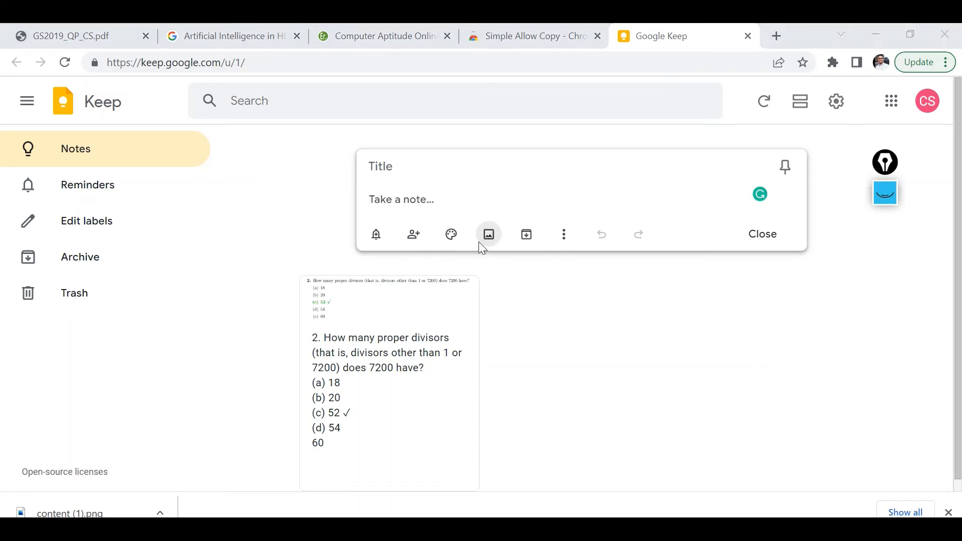
click(487, 234)
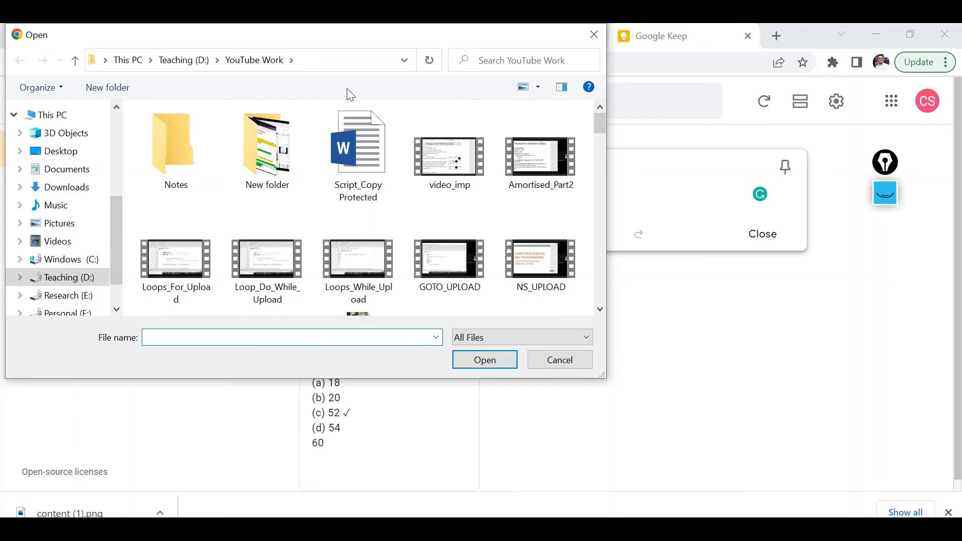
click(60, 151)
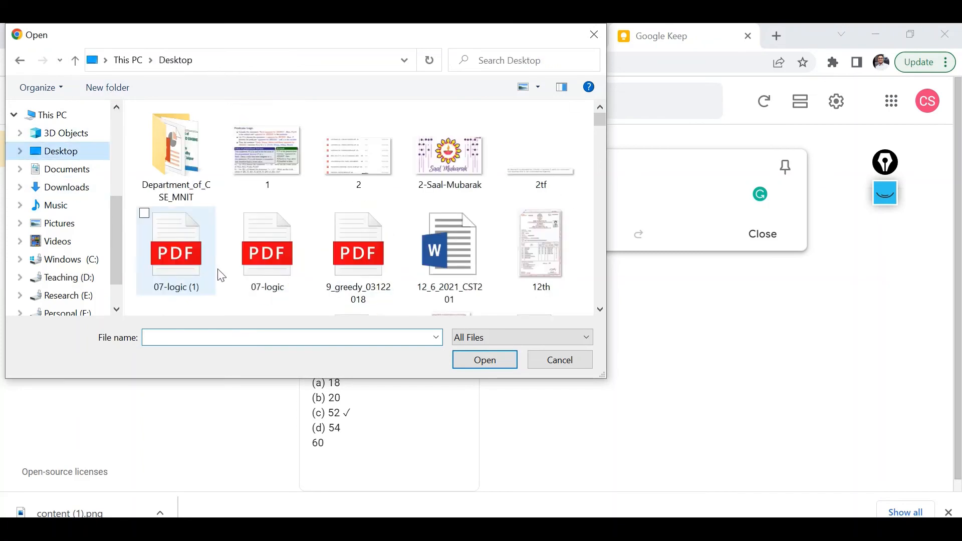
text(conte)
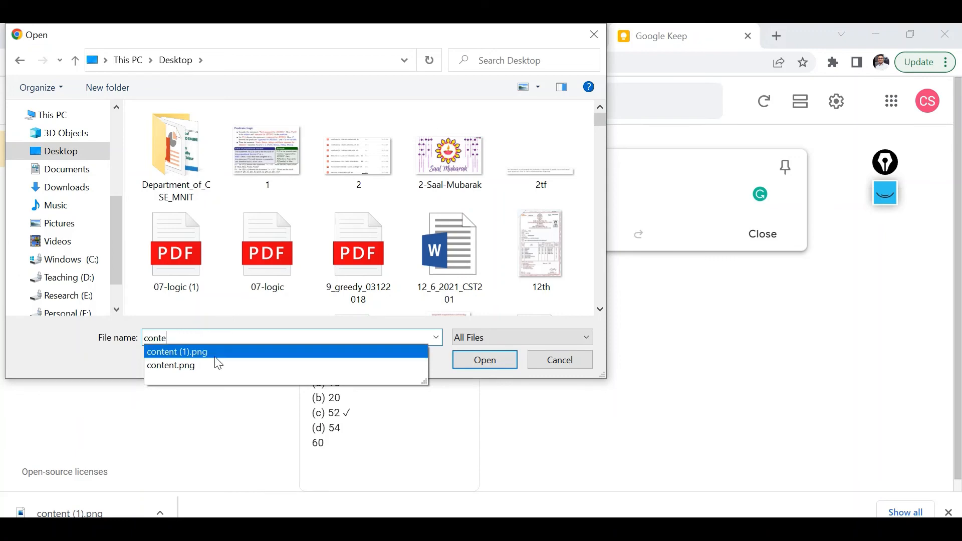
click(177, 351)
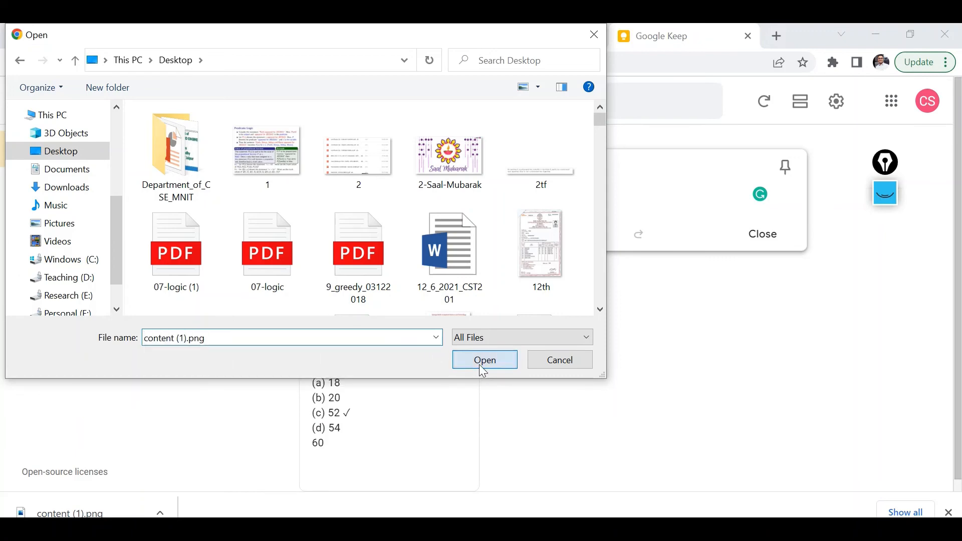
click(485, 359)
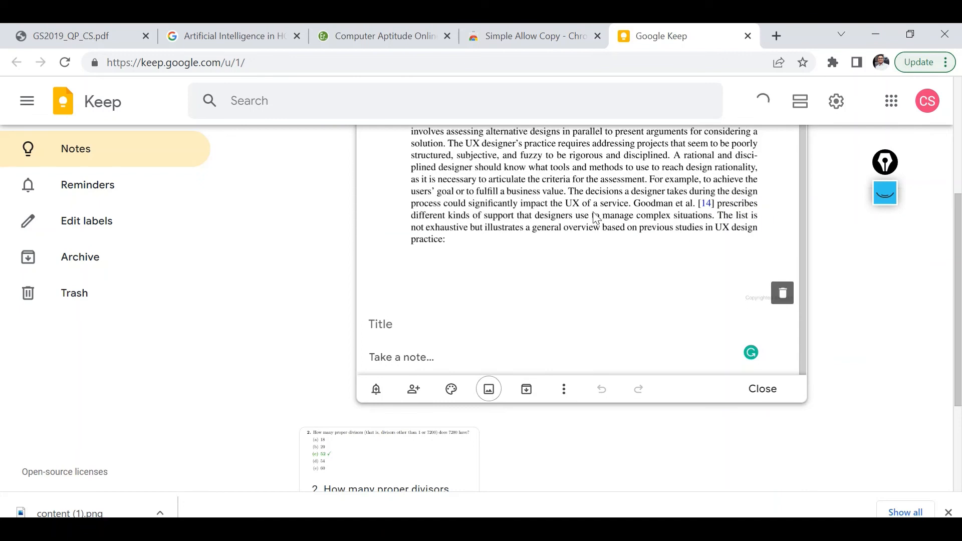
click(563, 389)
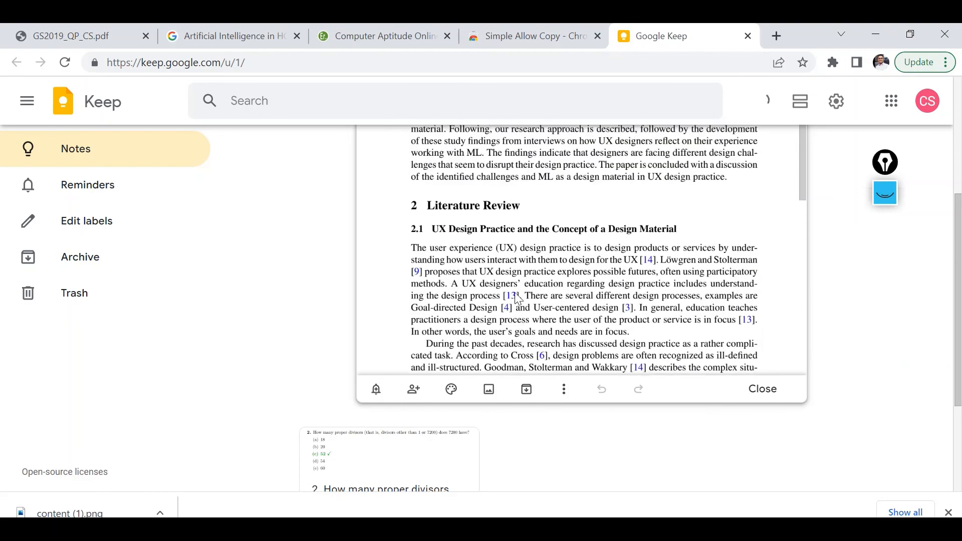
Step: Run Grab image text on the book page image in the new note
scroll(down, 3)
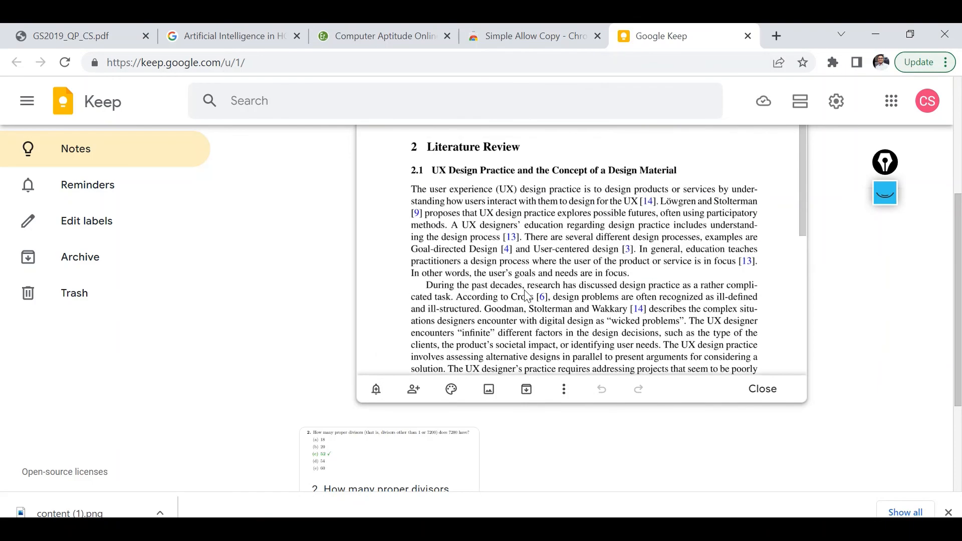
click(563, 388)
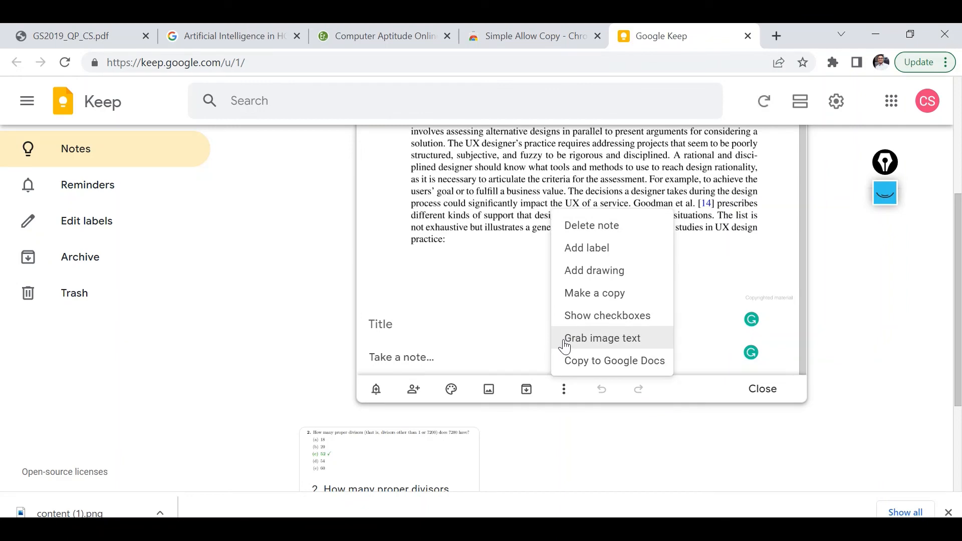
click(602, 338)
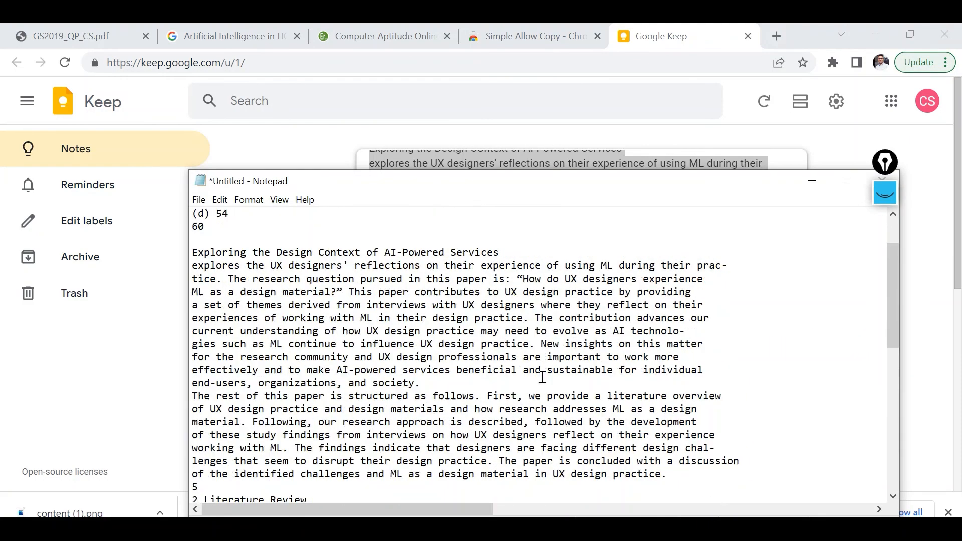
Step: Scroll through the pasted book text down to the Literature Review section
scroll(down, 3)
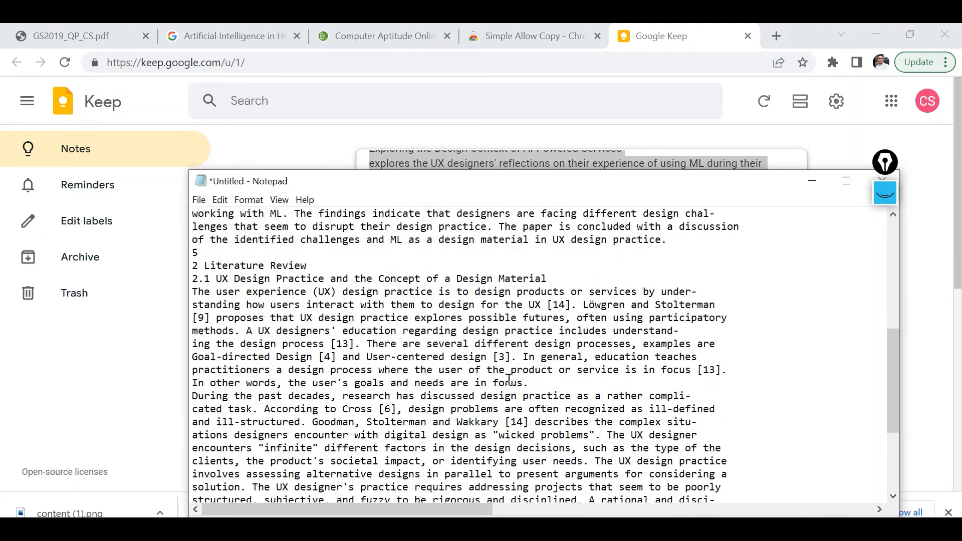
scroll(down, 3)
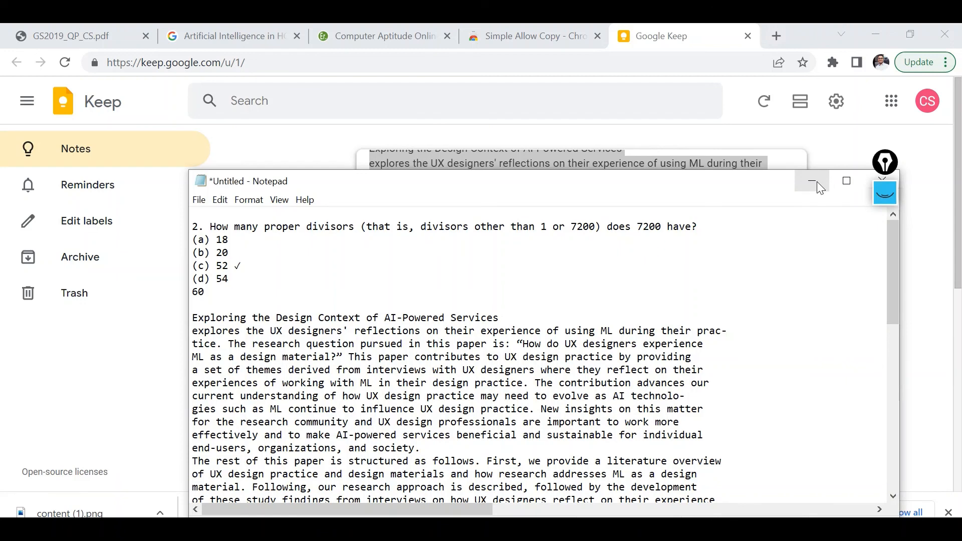
mouse_move(812, 181)
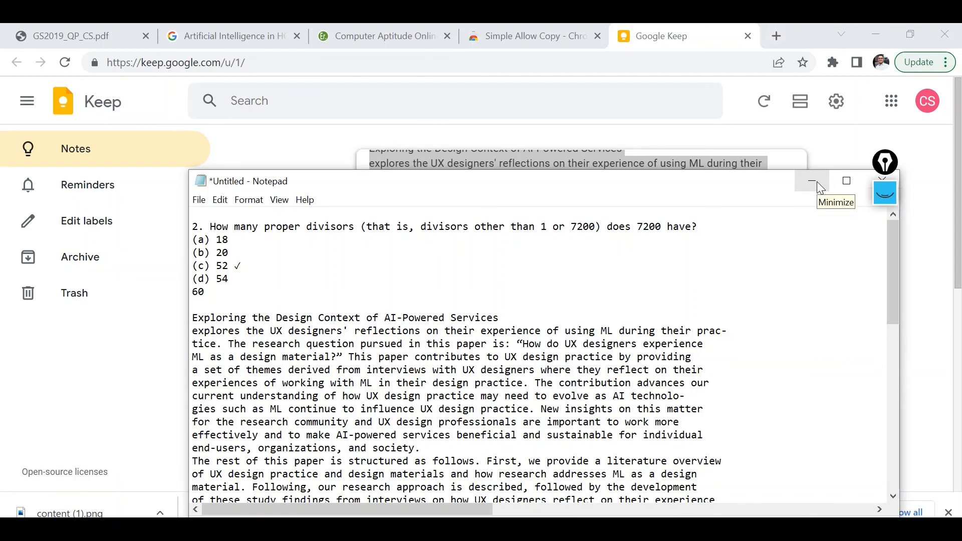